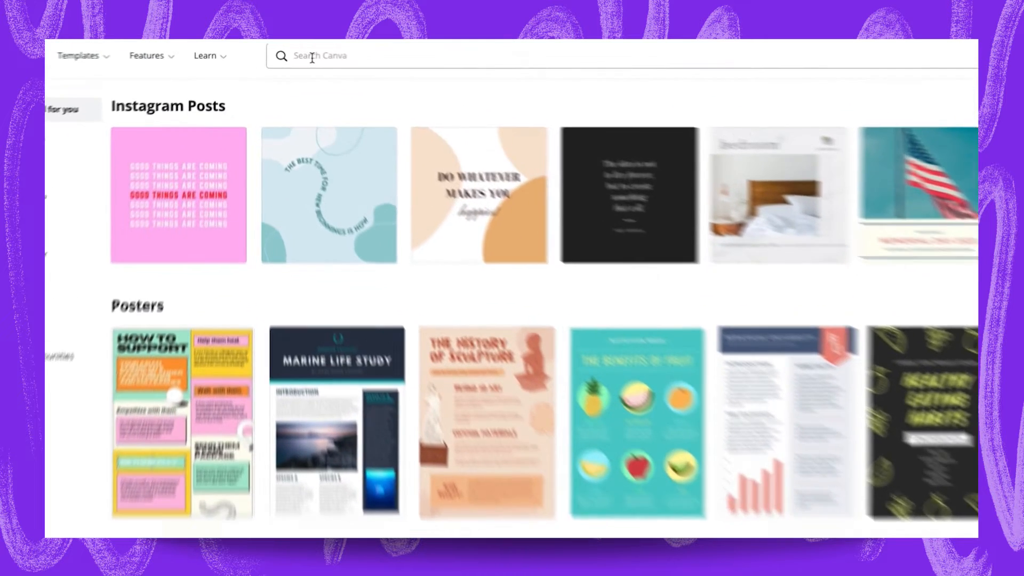
Step: Search 'tiktok' and pick the TikTok Video suggestion to list its templates
type("tiktok")
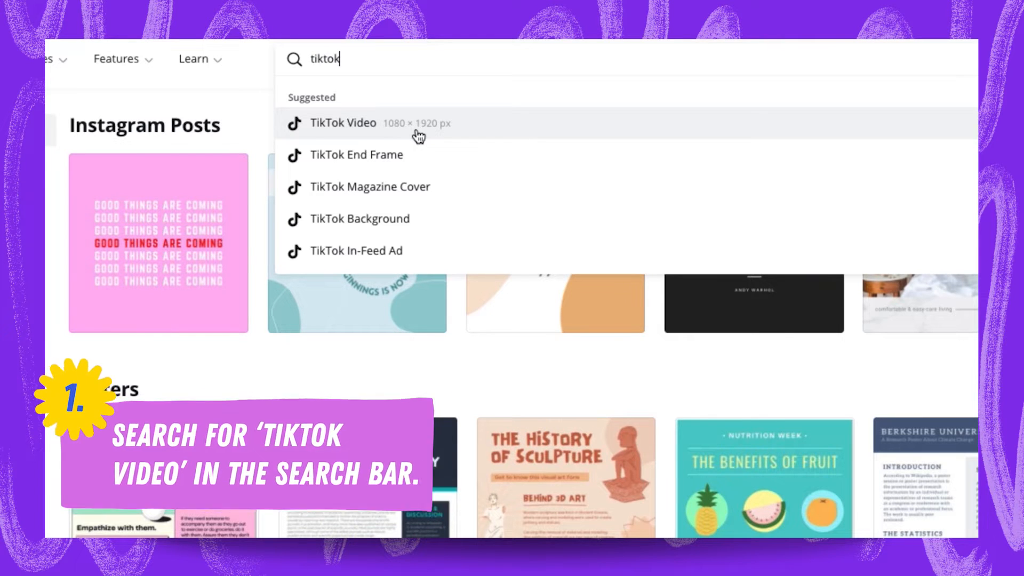
left_click(343, 123)
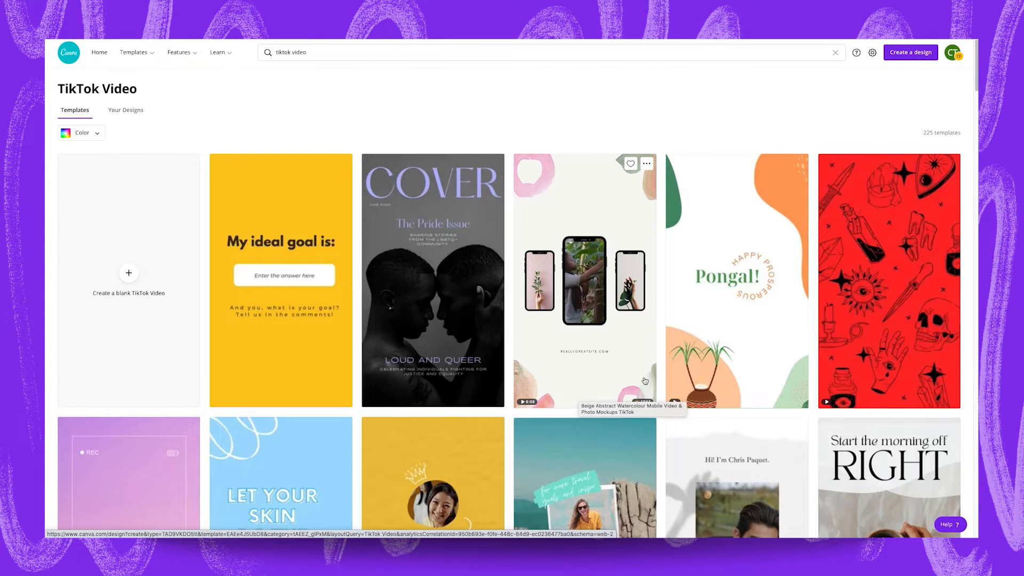
Step: Browse the TikTok Video template results and create a blank TikTok Video design
scroll("down", 3)
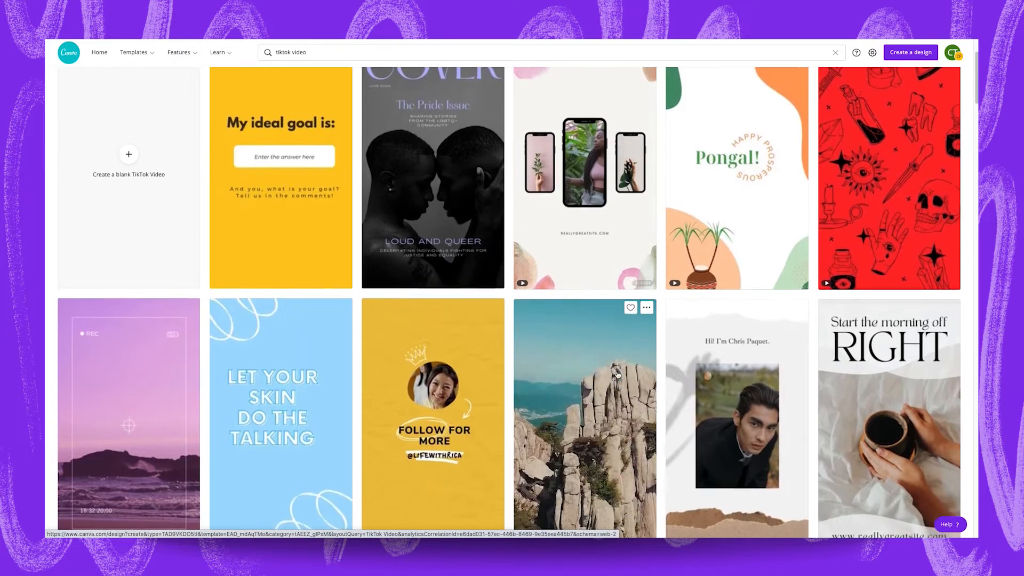
scroll("down", 3)
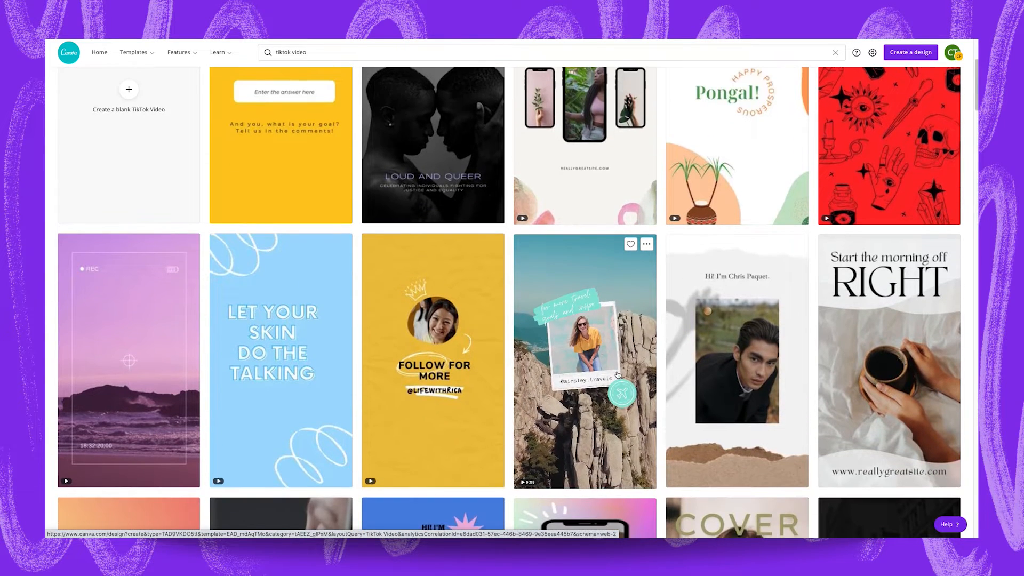
scroll("down", 3)
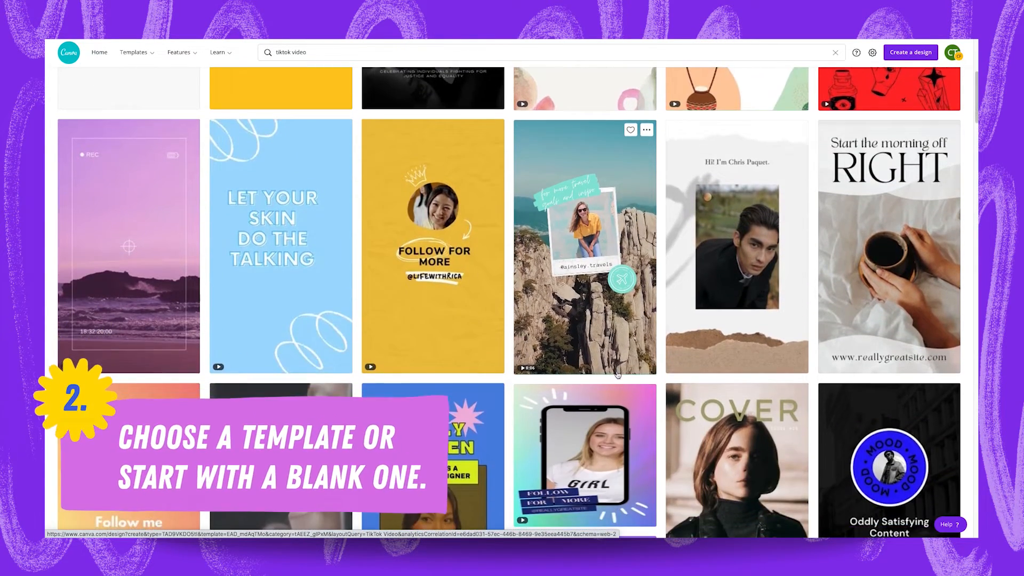
scroll("up", 3)
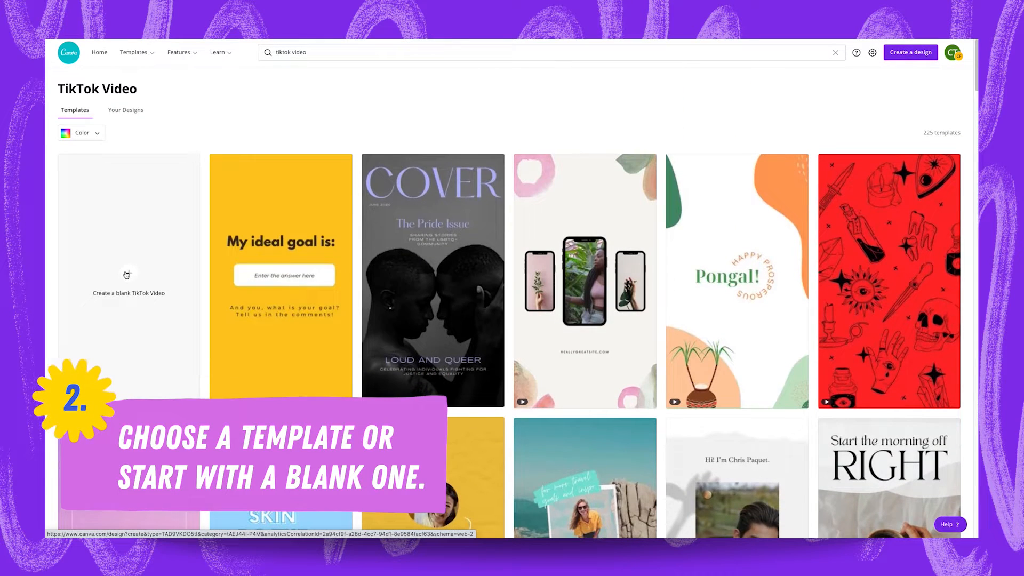
left_click(129, 274)
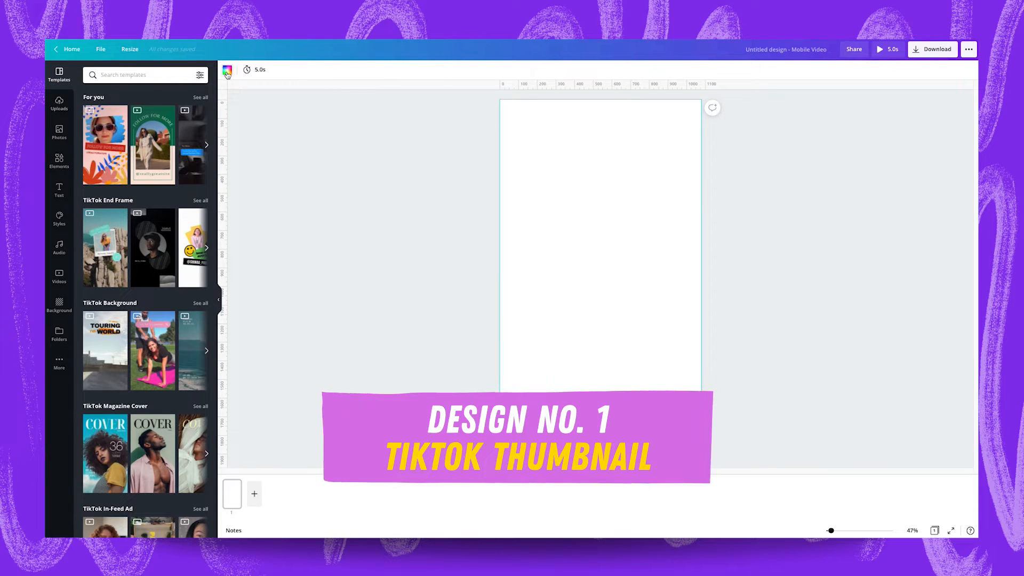
Step: Set the page background to default purple and add the presenter photo from Uploads
left_click(227, 70)
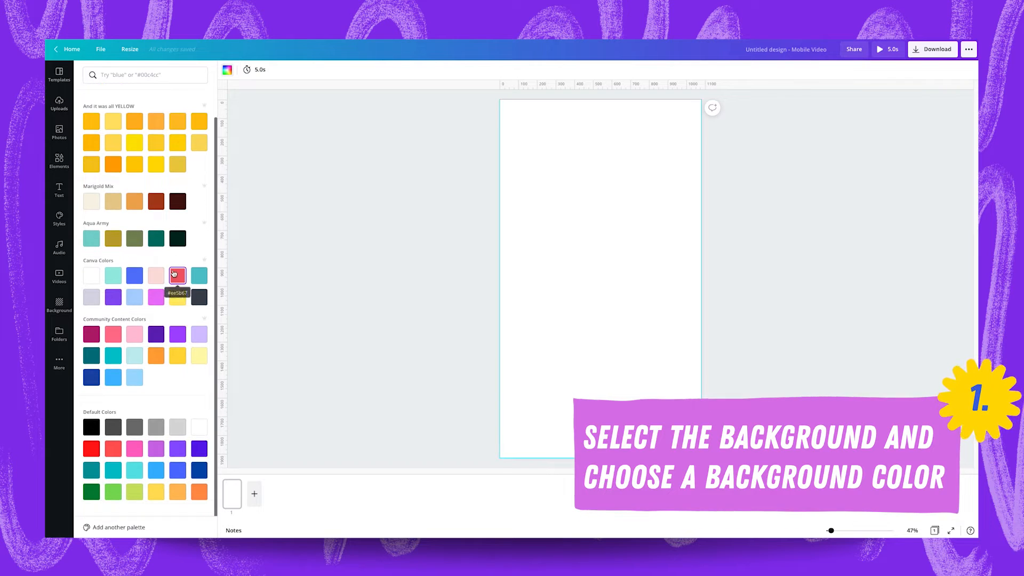
left_click(156, 448)
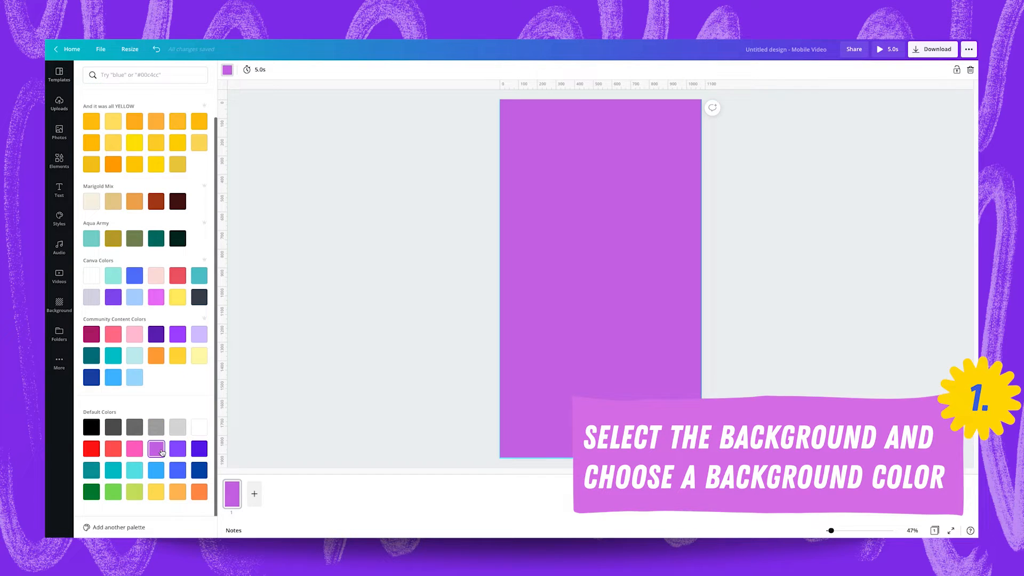
left_click(59, 103)
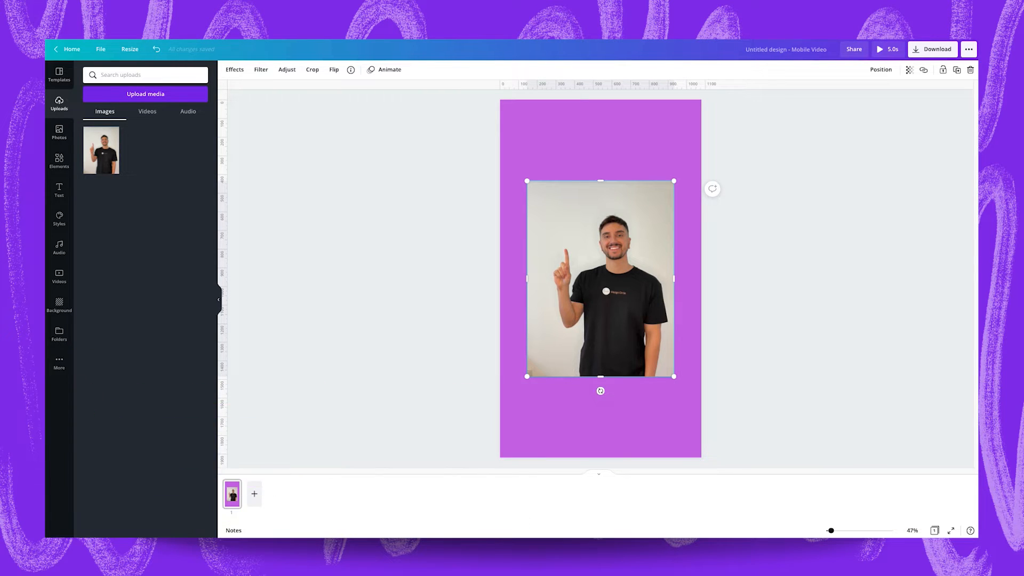
mouse_move(589, 320)
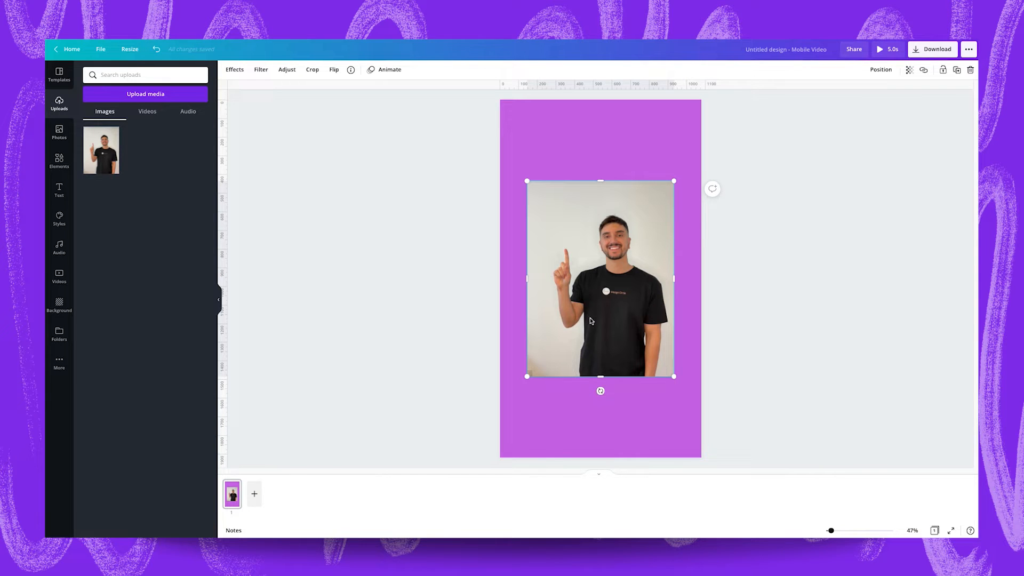
Step: Cut out the presenter photo with Effects > Background Remover and view its adjustment settings
left_click(234, 70)
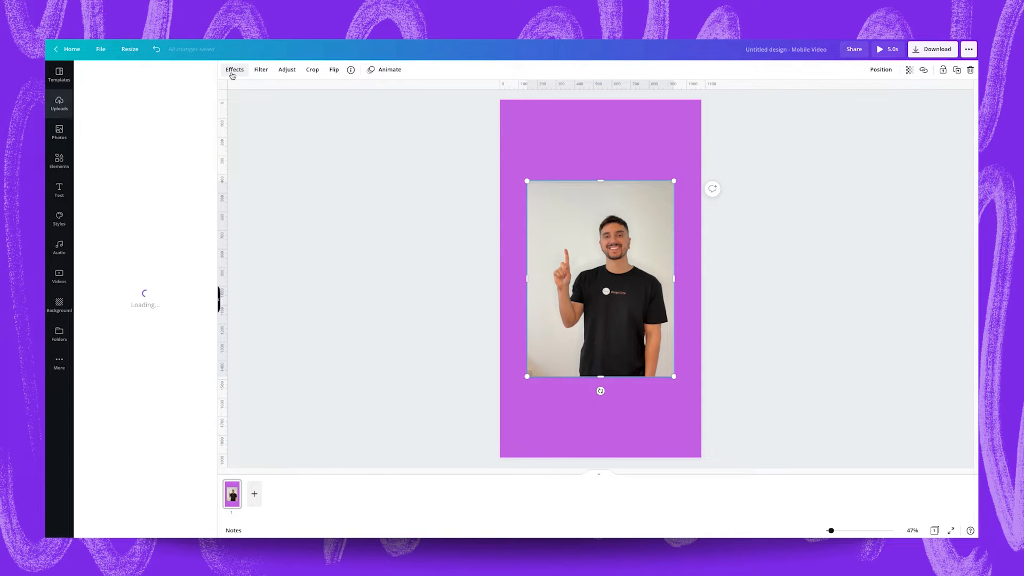
left_click(234, 70)
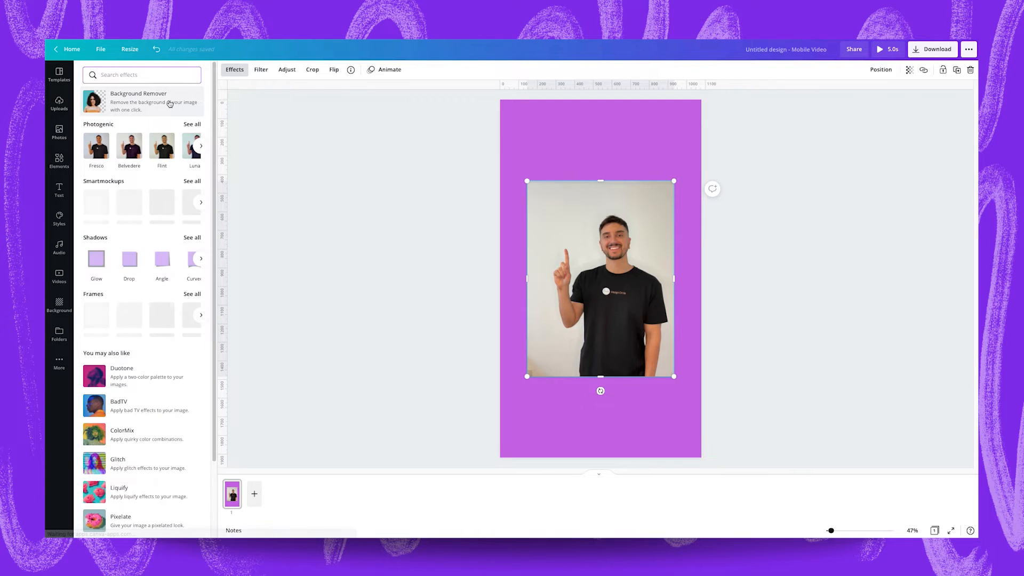
left_click(139, 102)
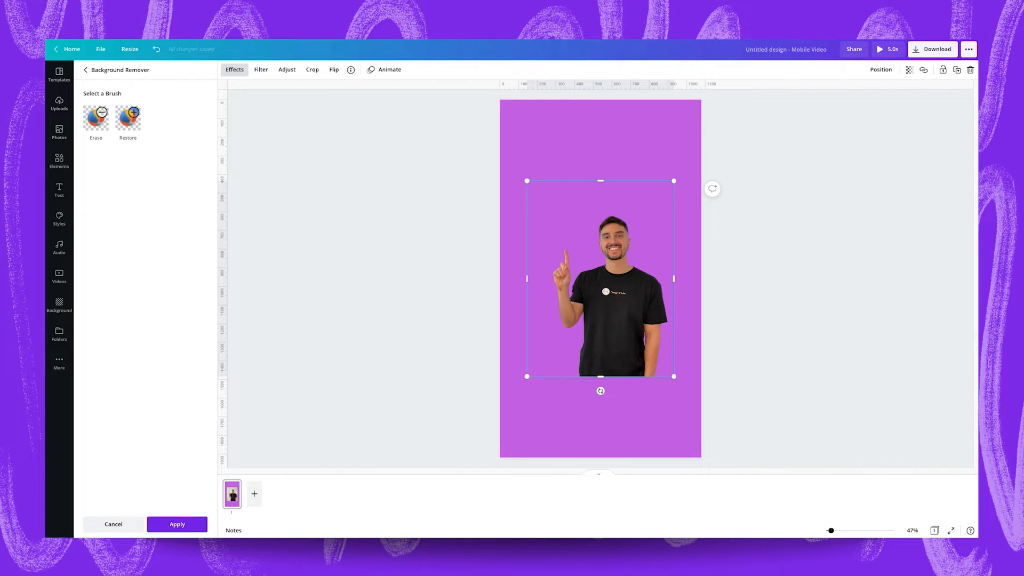
left_click(86, 70)
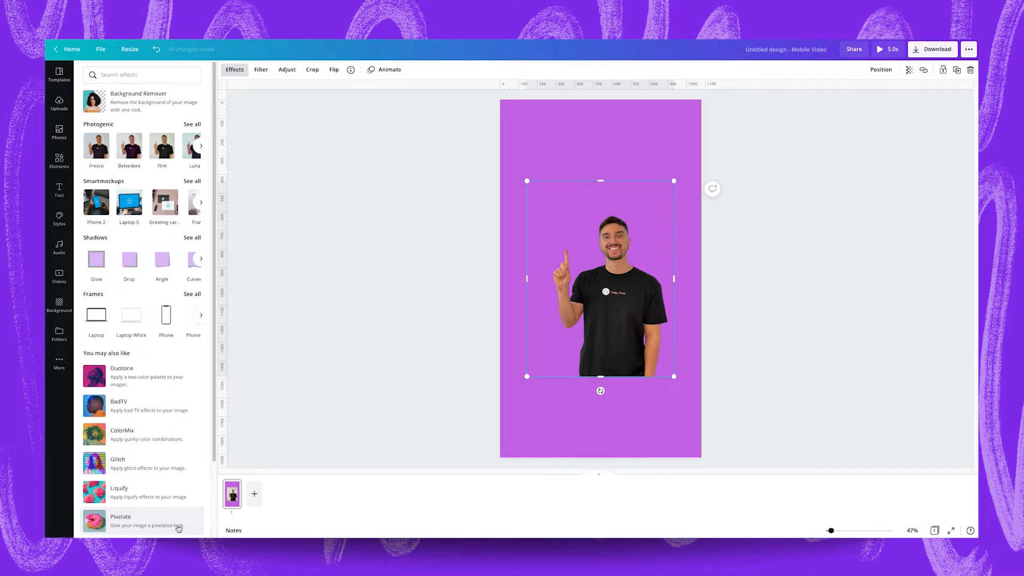
mouse_move(184, 434)
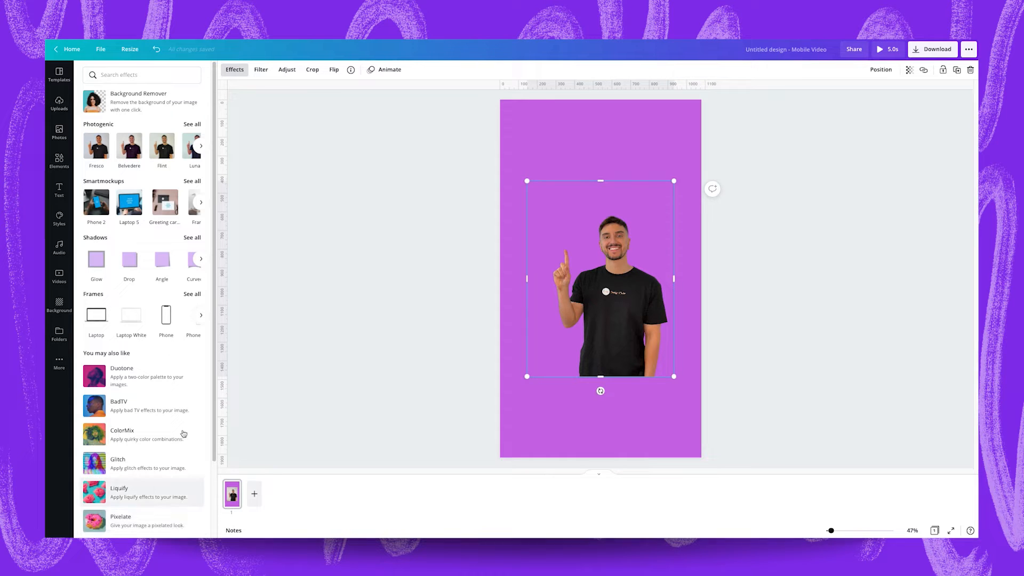
left_click(285, 70)
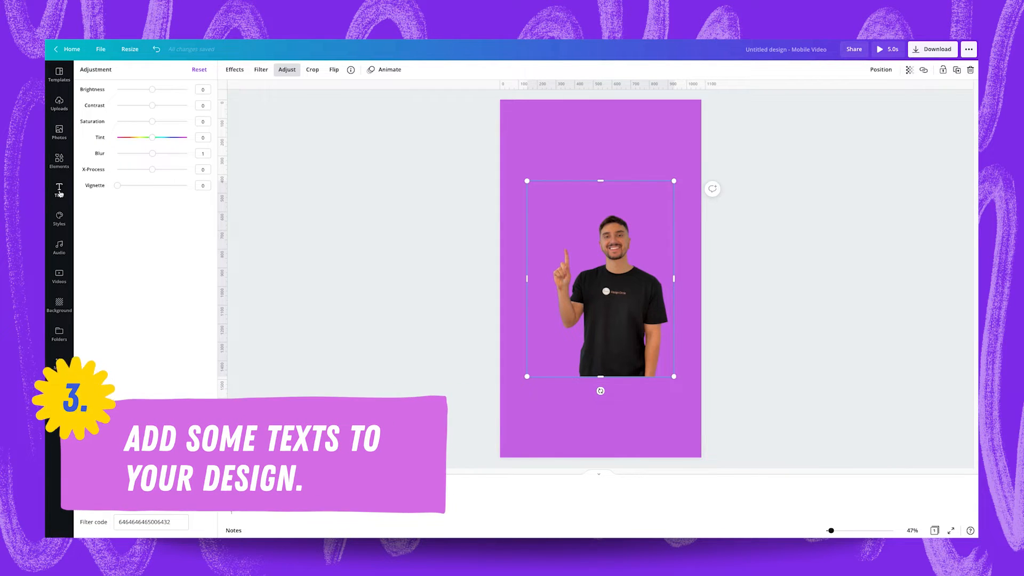
Step: Add a 'HOW DO I...' heading, trying HelveticaNeue Heavy before settling on League Spartan
left_click(59, 190)
type("HOW DO I...")
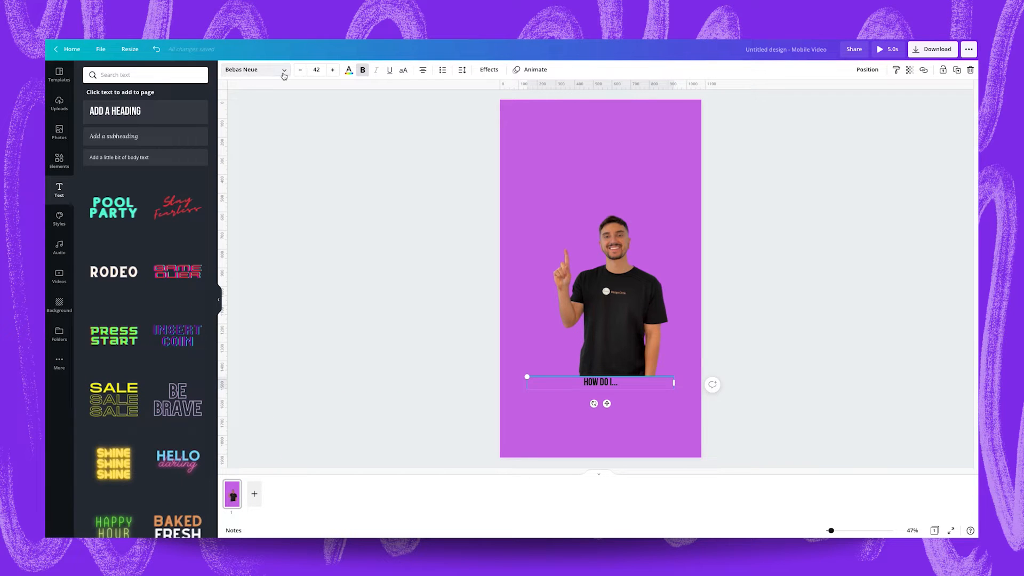
left_click(255, 69)
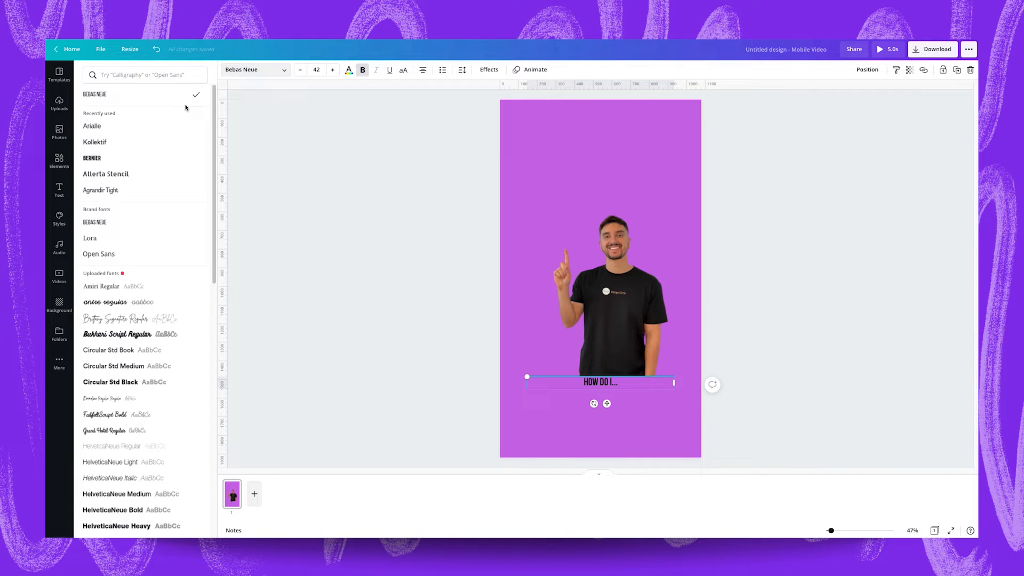
scroll("down", 3)
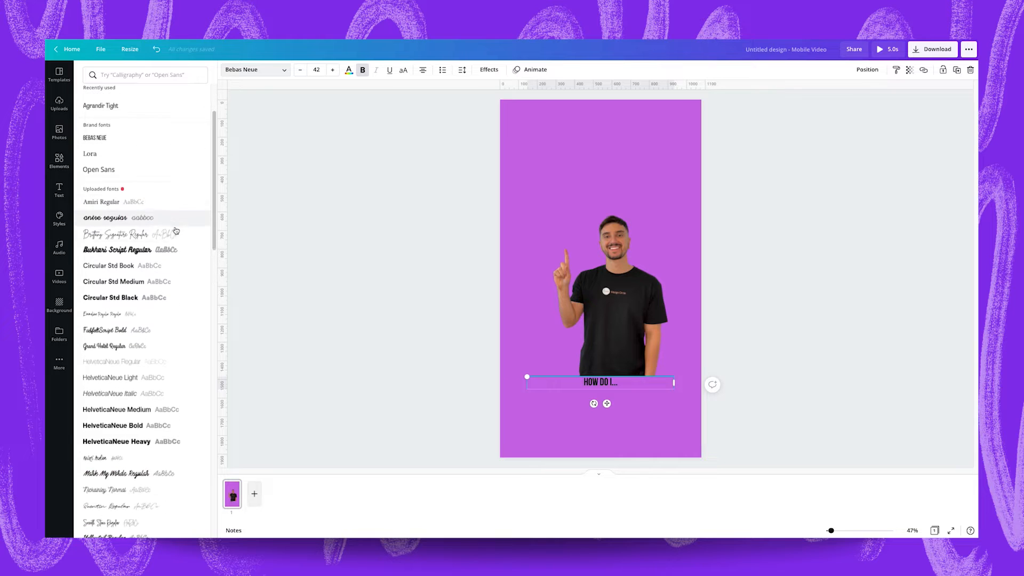
scroll("down", 3)
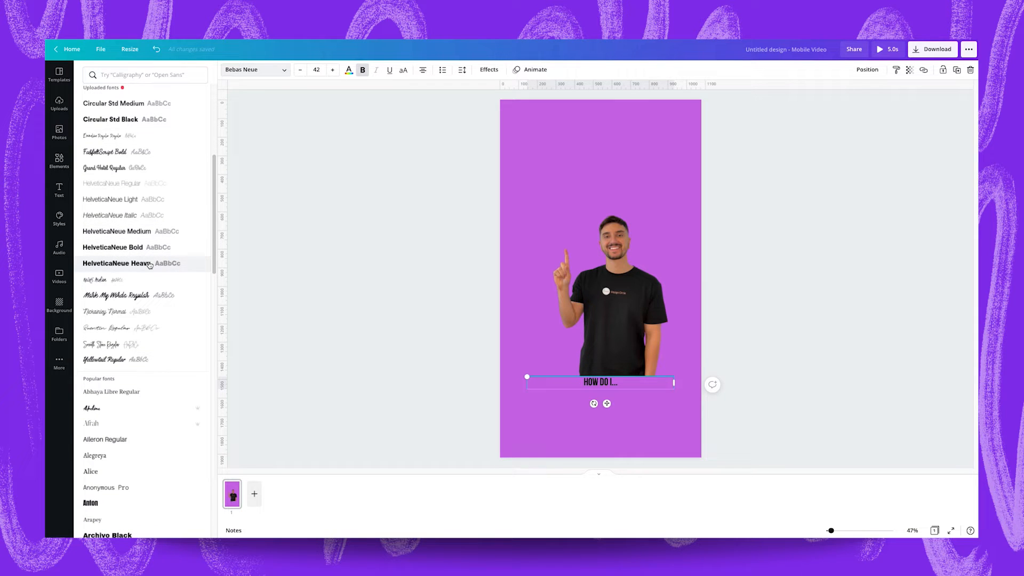
left_click(116, 263)
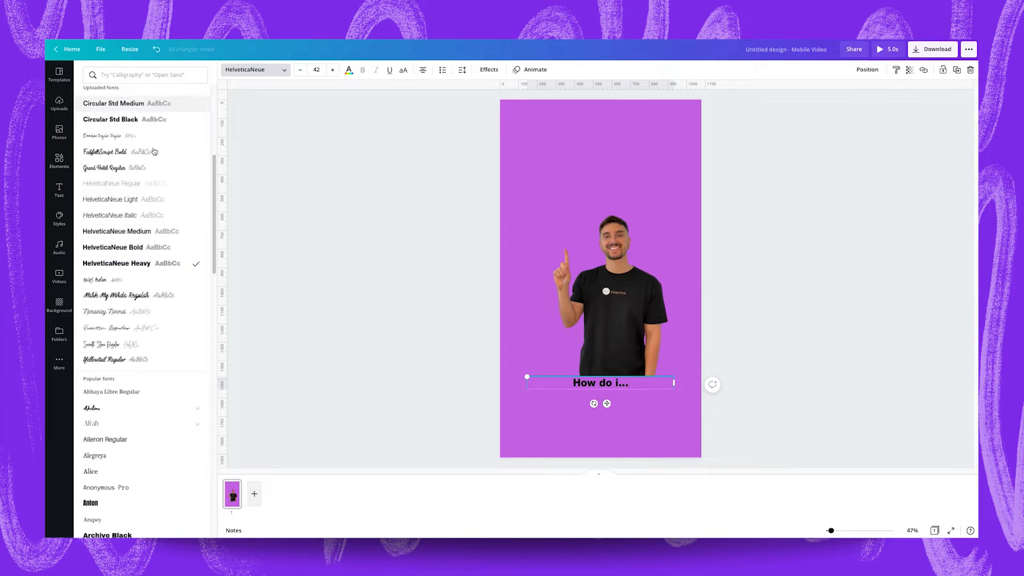
scroll("down", 3)
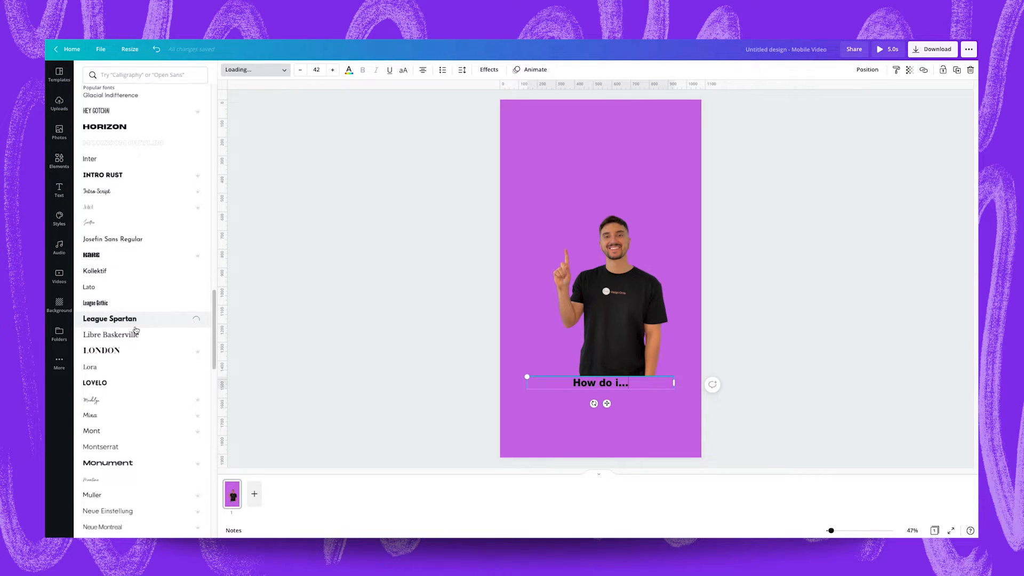
left_click(110, 319)
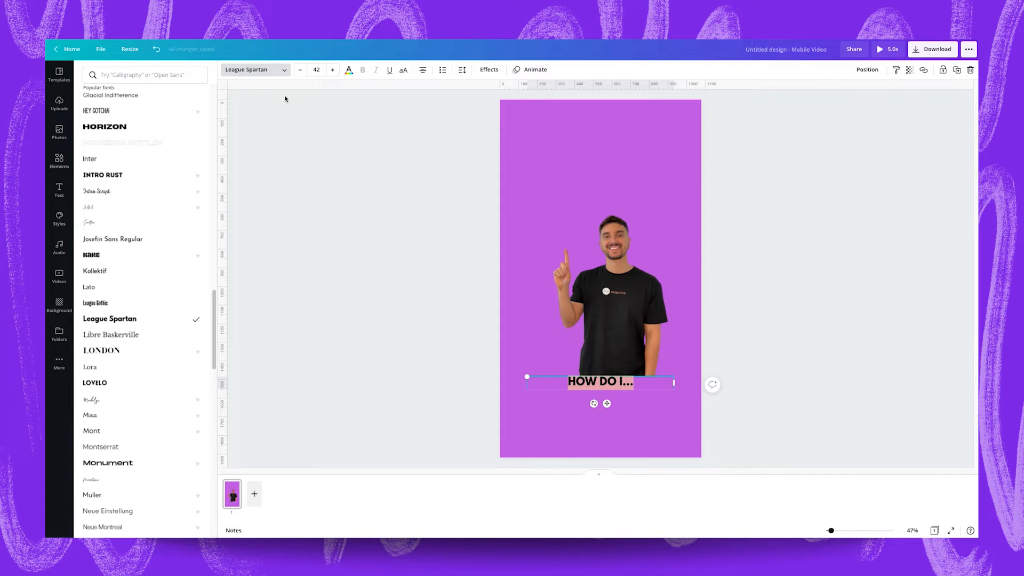
left_click(349, 70)
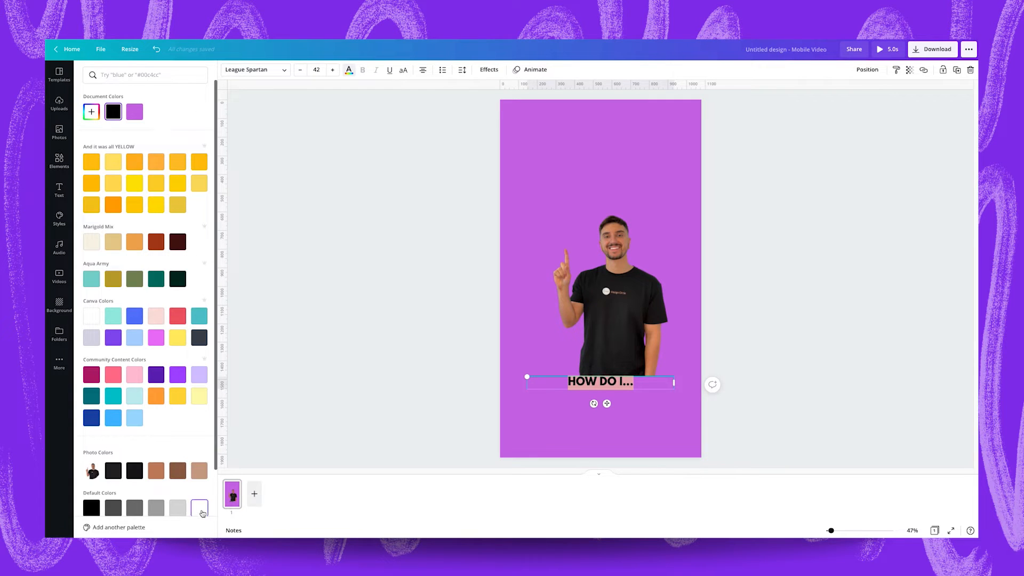
Step: Make the heading white and larger, wrapped over two lines left of the presenter
left_click(199, 508)
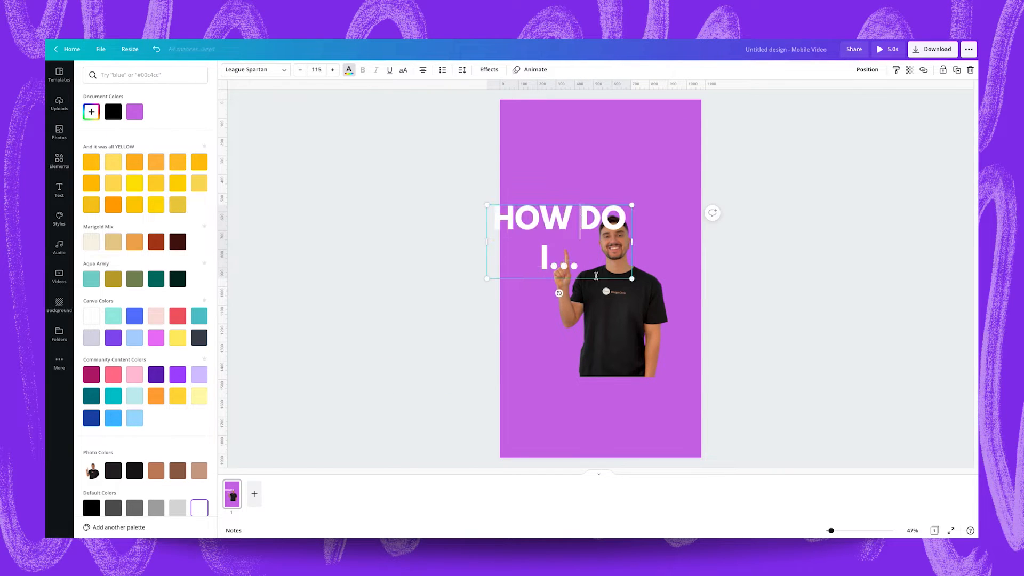
left_click(422, 70)
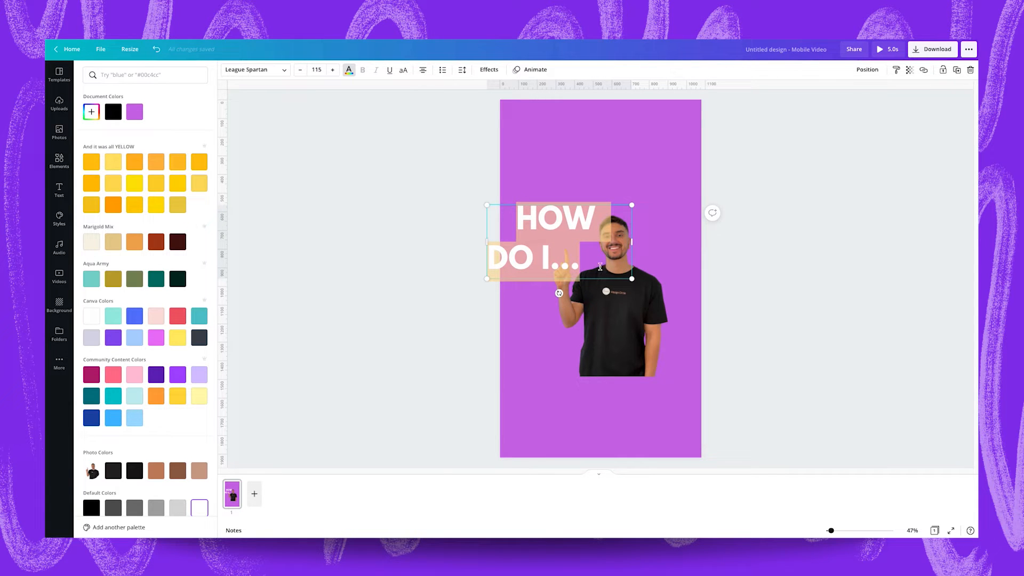
left_click(59, 192)
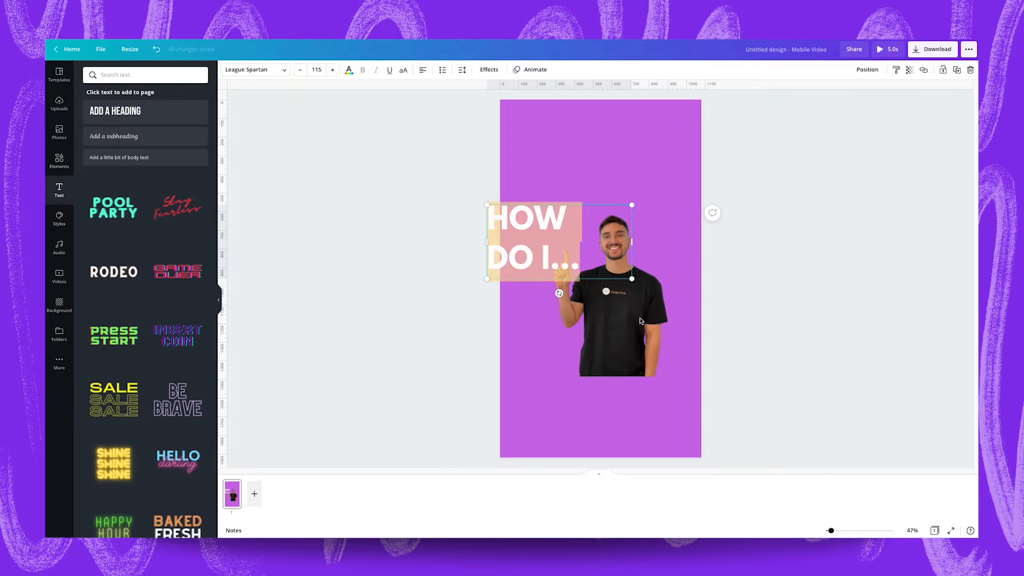
left_click(610, 311)
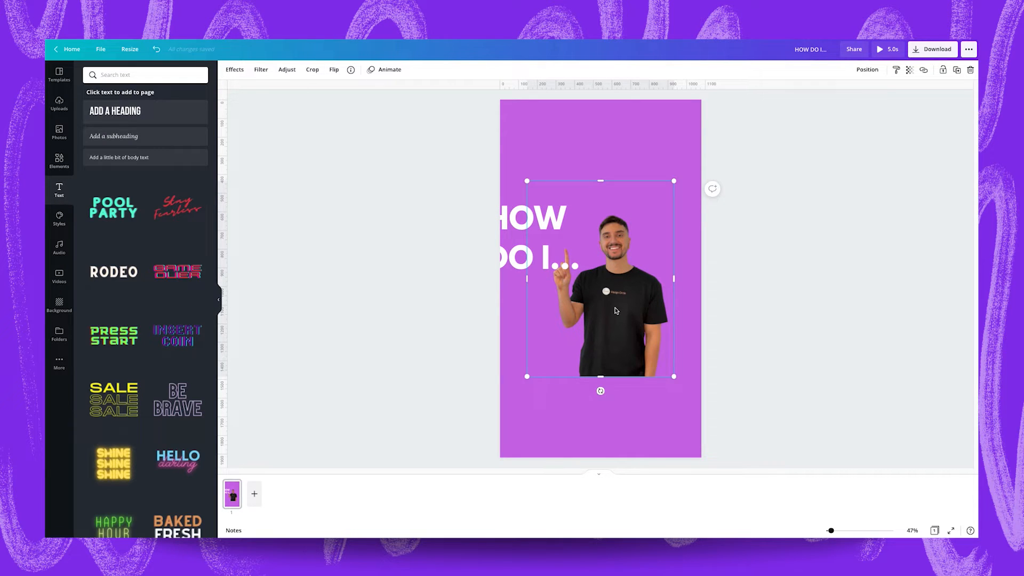
Step: Duplicate the heading below and type 'Create thumbnails for TikTok' as the second caption
left_click(529, 235)
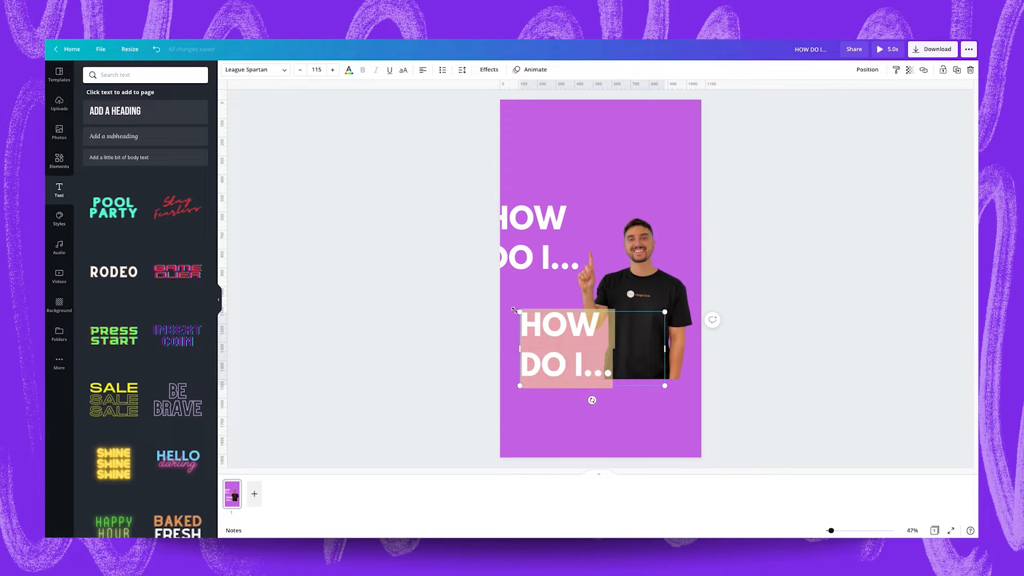
type("Create")
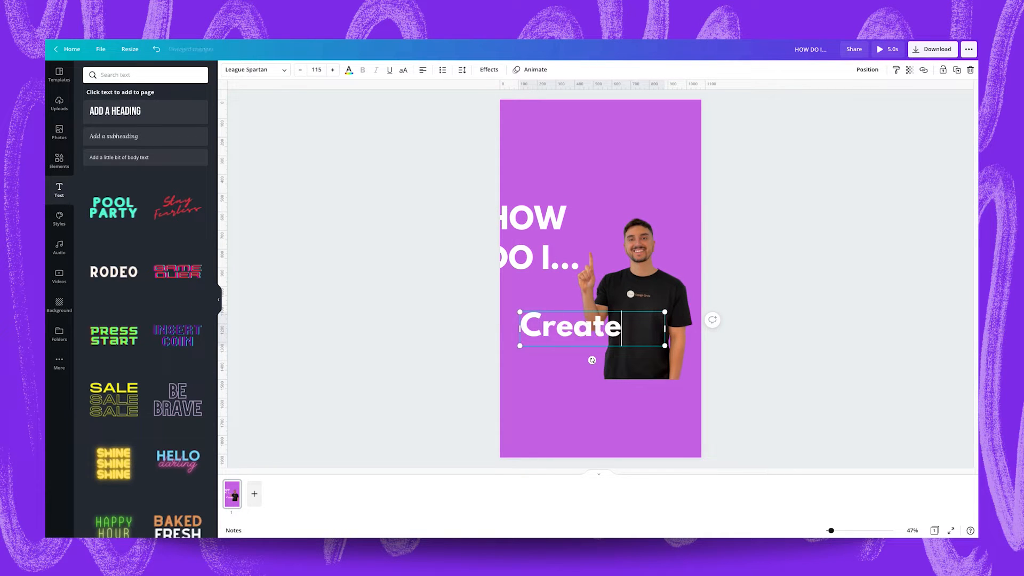
type("thumbnails for TikTok")
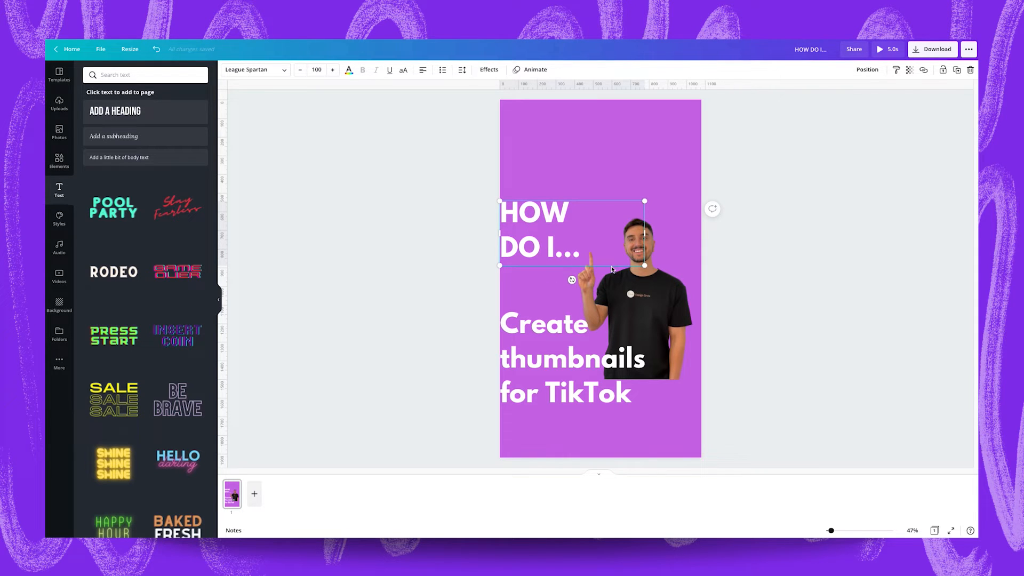
Step: Enlarge the presenter and tilt both the 'HOW DO I...' and 'Create thumbnails' captions slightly
left_click(633, 262)
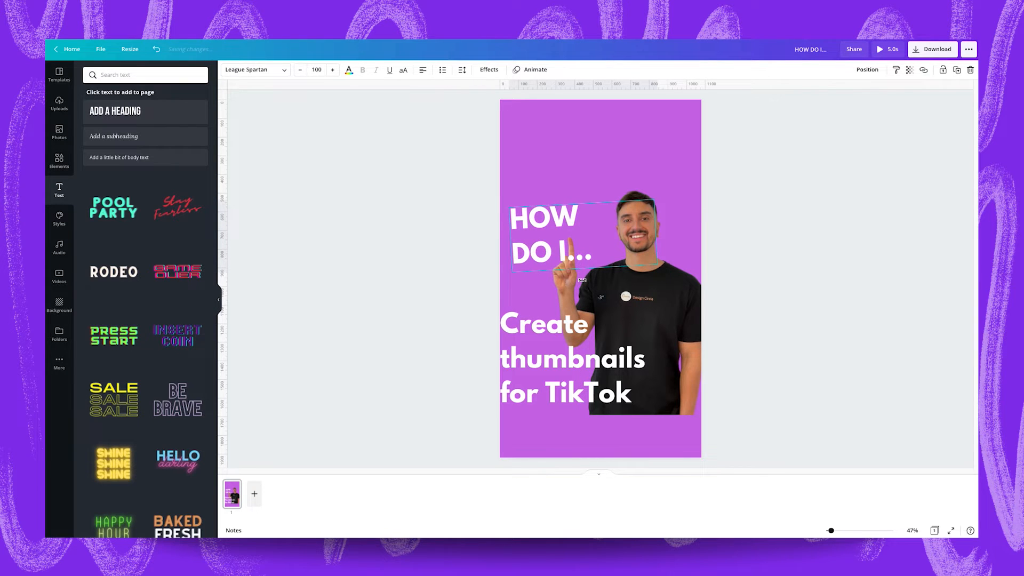
left_click(575, 358)
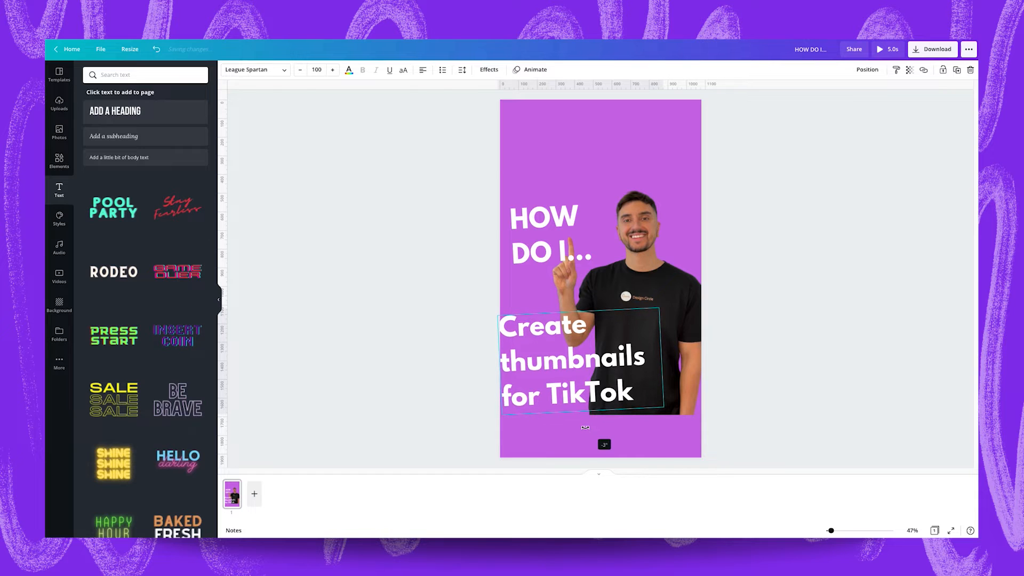
left_click(551, 235)
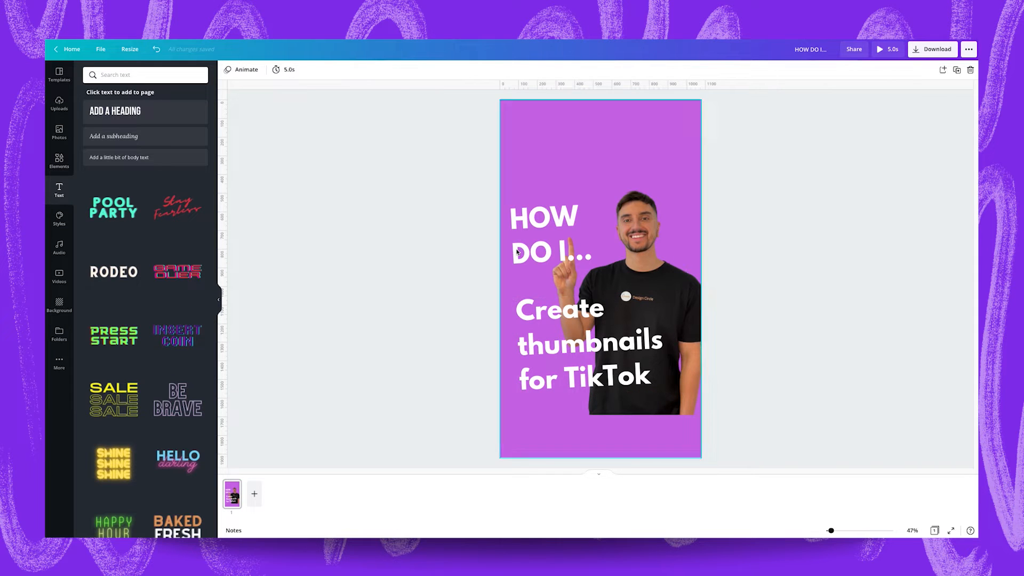
left_click(552, 235)
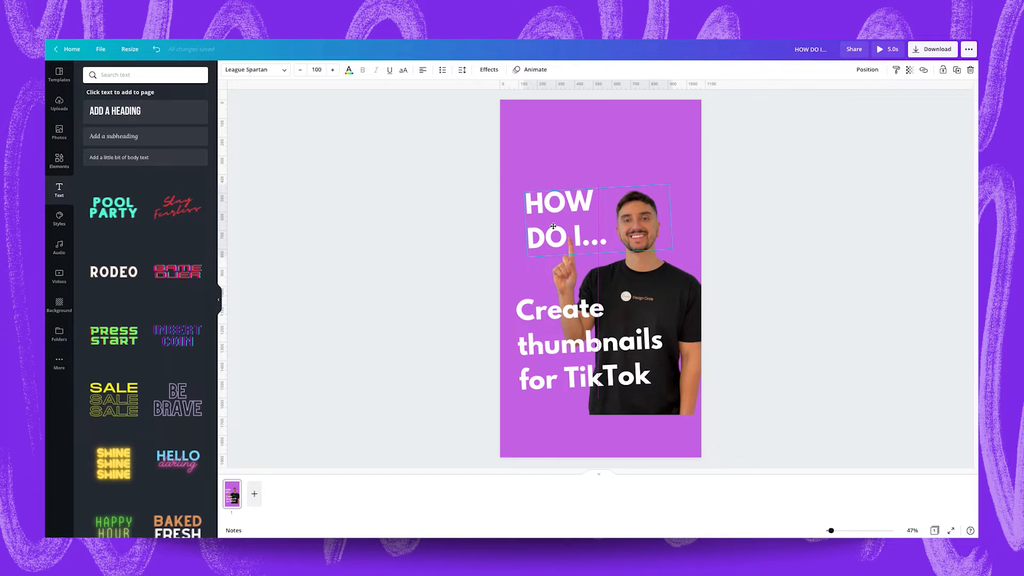
left_click(561, 256)
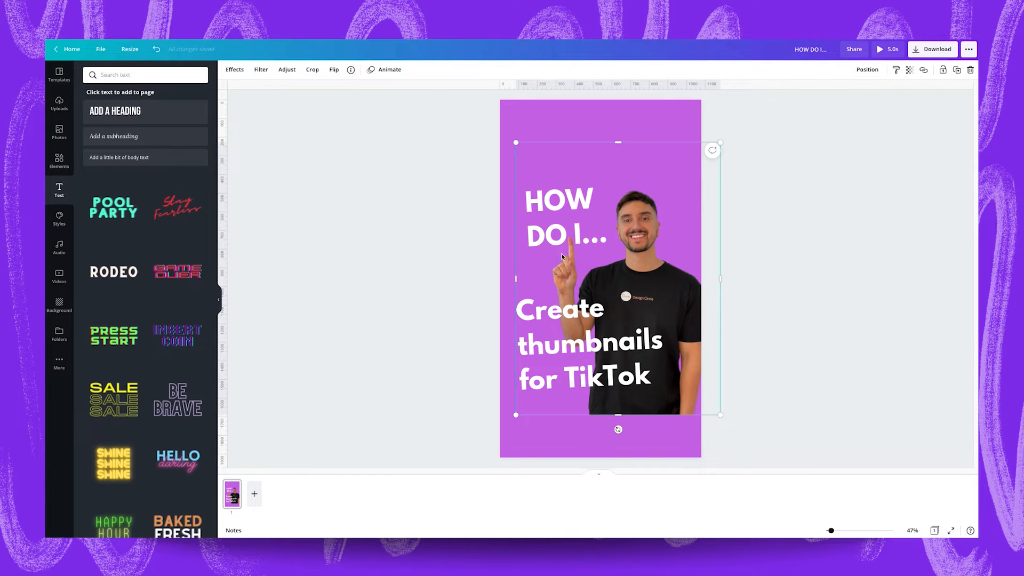
left_click(559, 339)
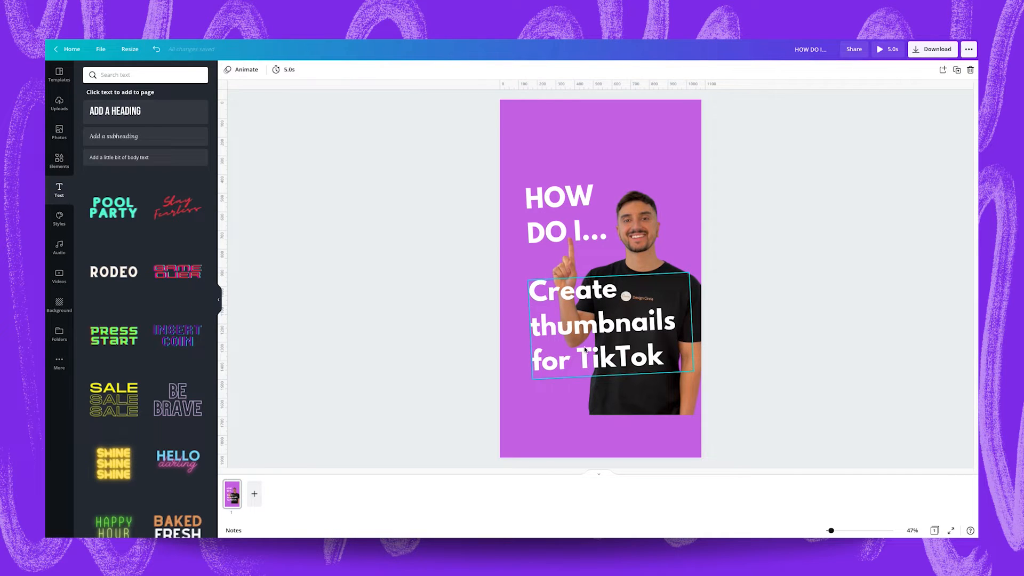
mouse_move(584, 315)
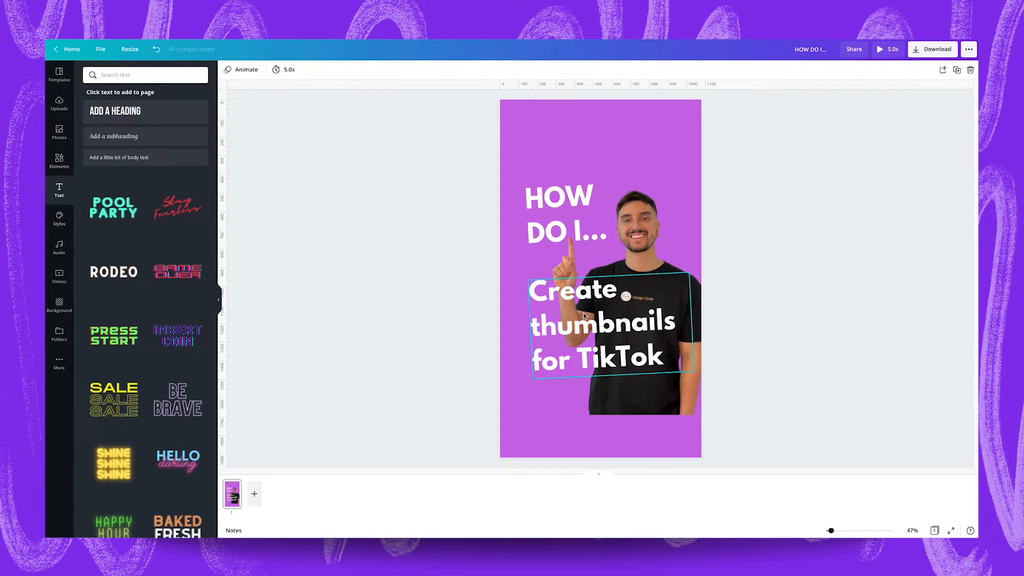
mouse_move(626, 301)
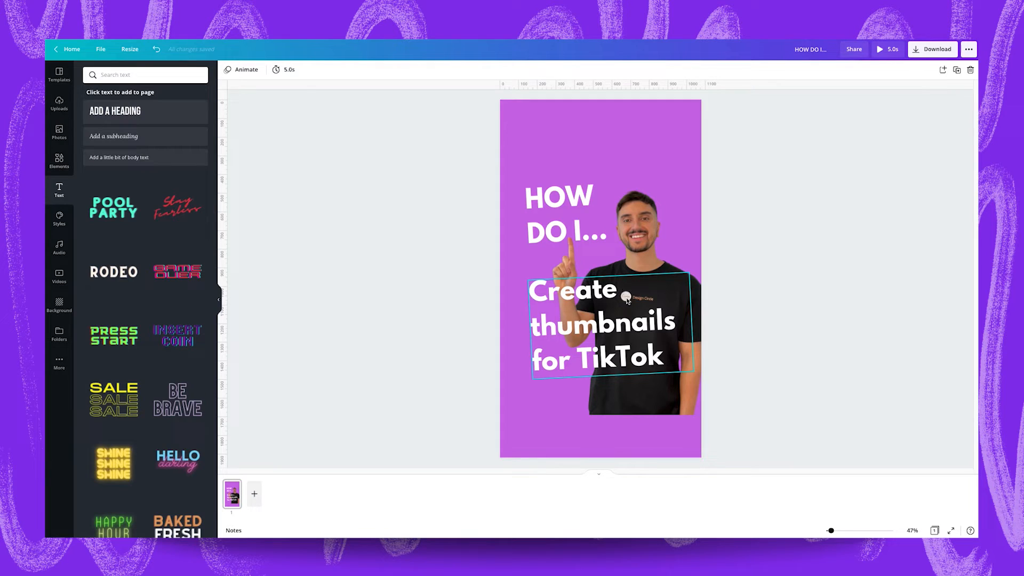
mouse_move(651, 305)
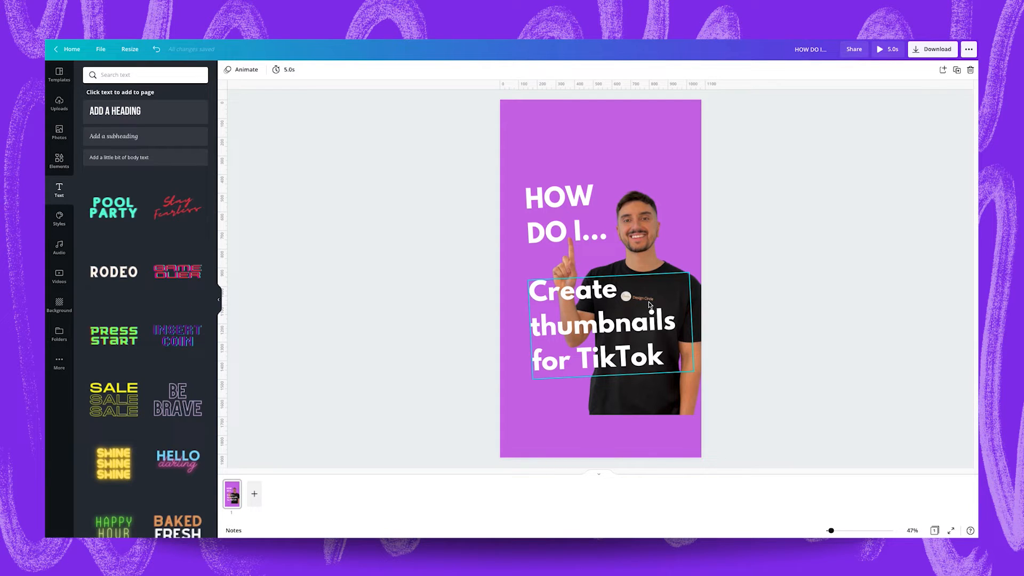
mouse_move(627, 299)
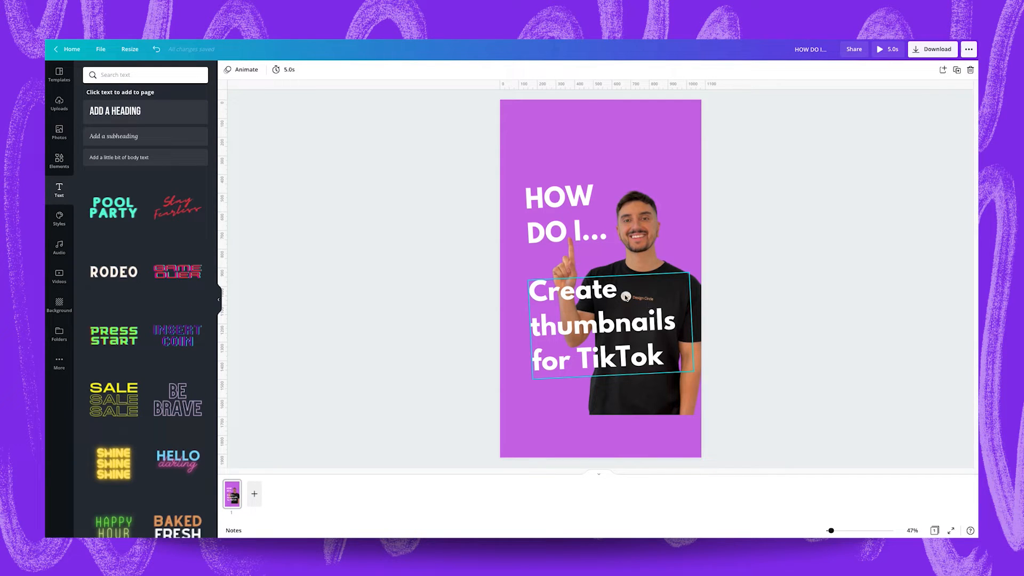
mouse_move(625, 296)
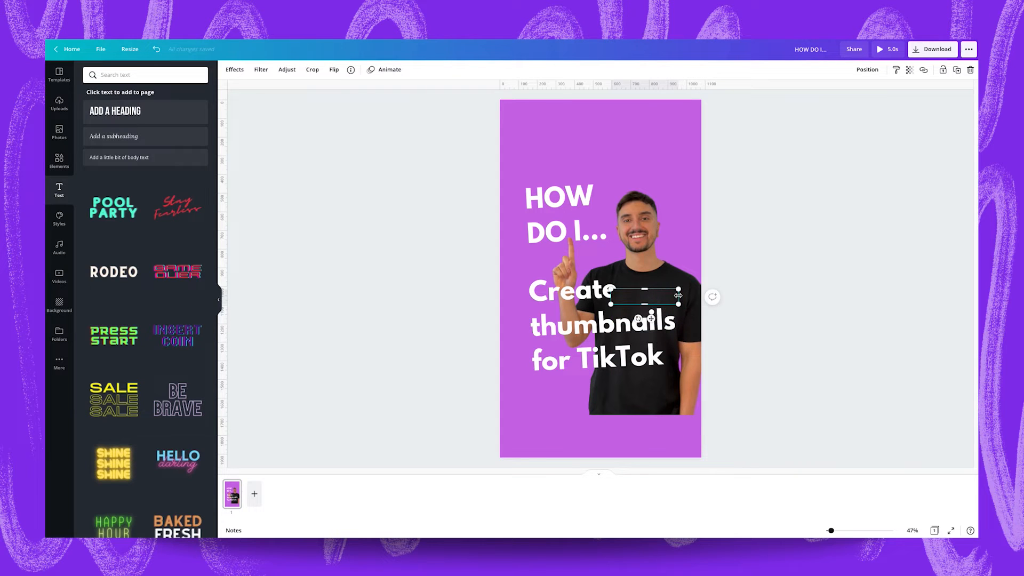
Step: Send the shirt patch one layer backward and lower its brightness to -5
left_click(867, 70)
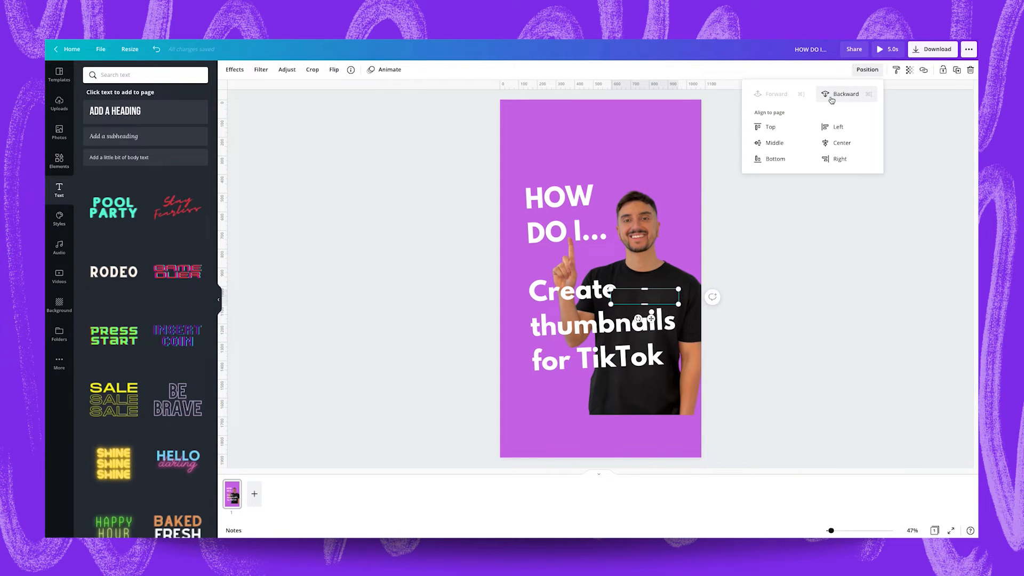
left_click(814, 271)
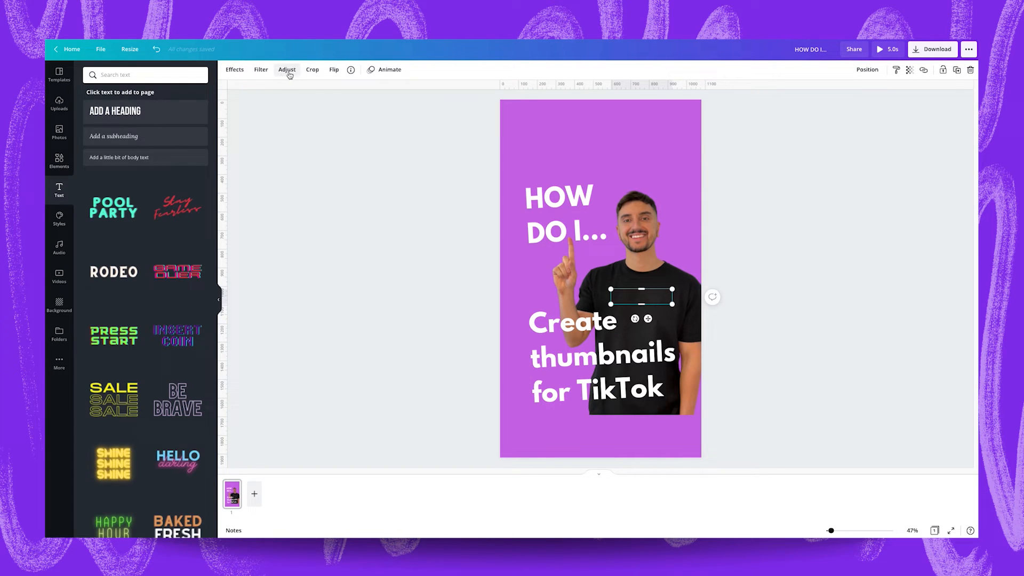
left_click(287, 69)
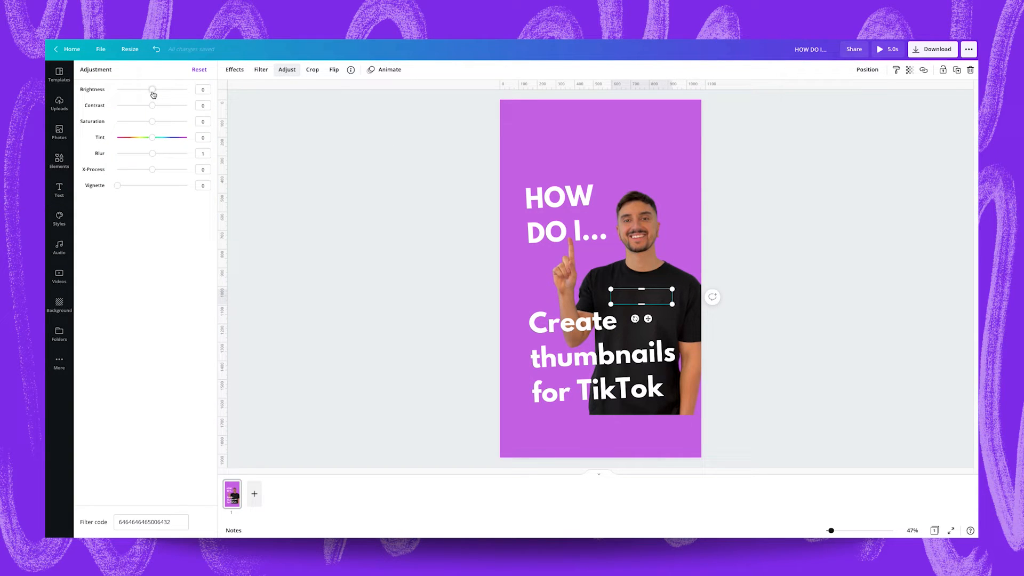
left_click_drag(153, 89, 151, 90)
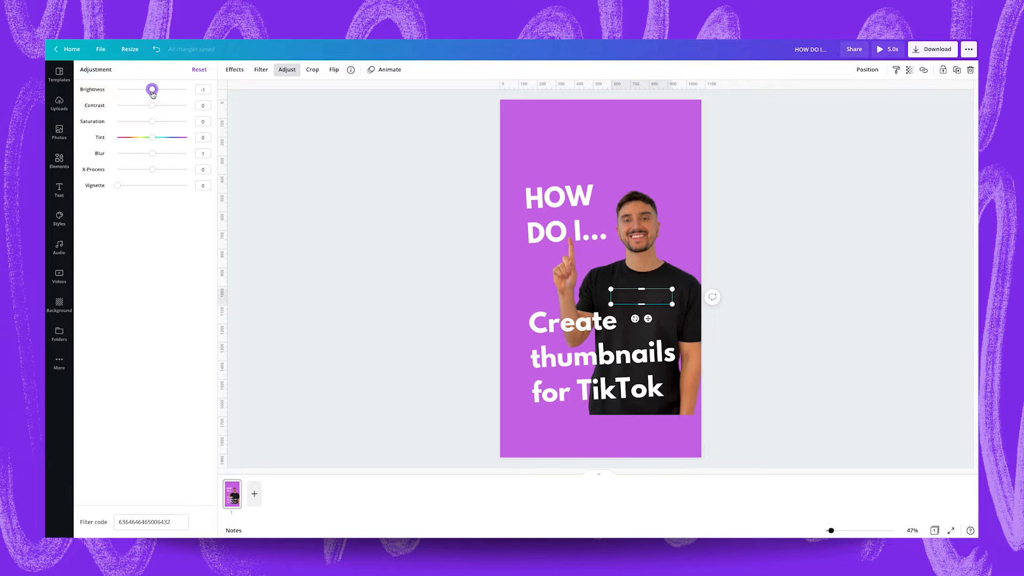
Step: Deselect everything to check the hidden logo, then select the 'Create thumbnails' caption
left_click(58, 191)
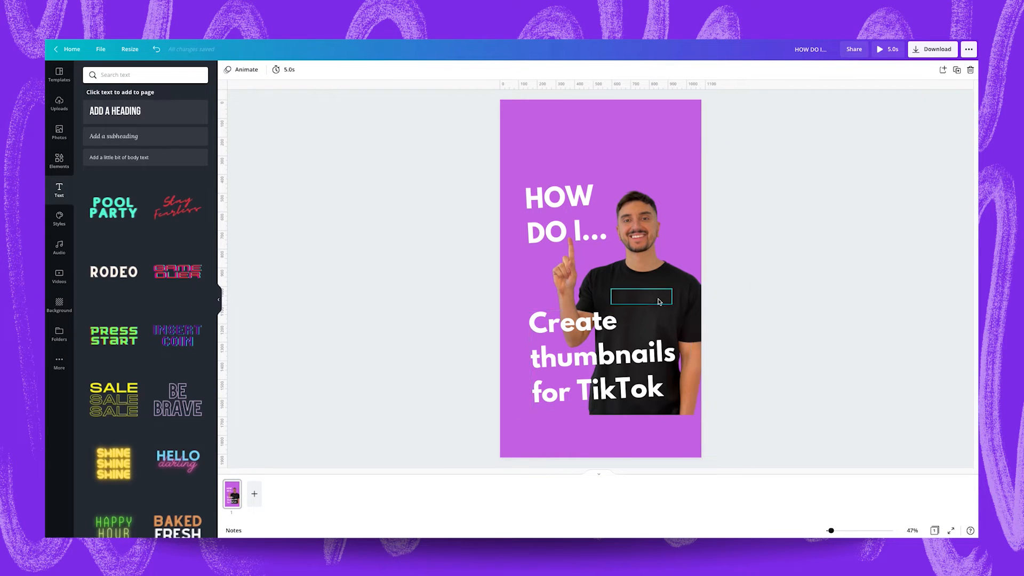
left_click(589, 446)
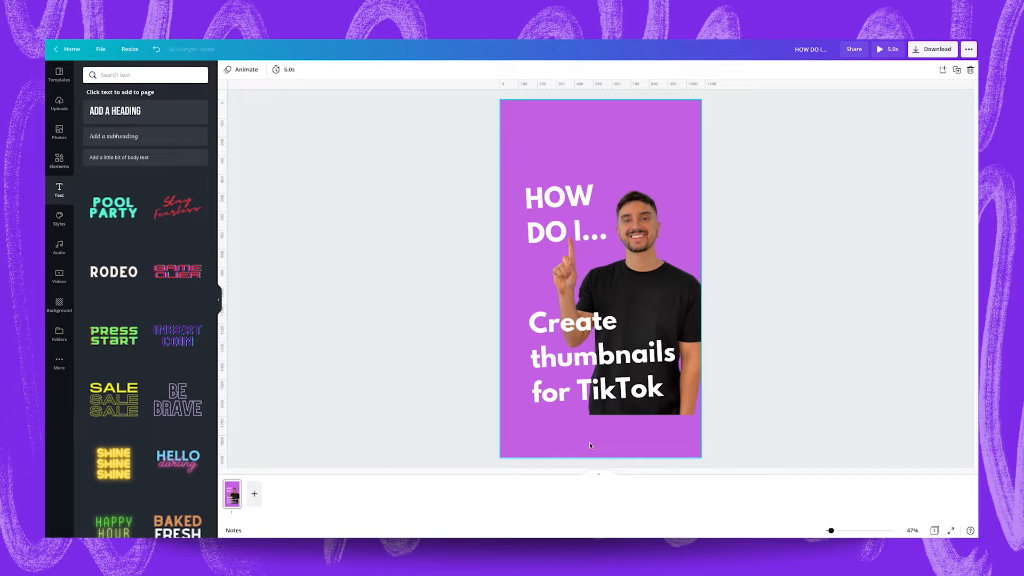
left_click(571, 352)
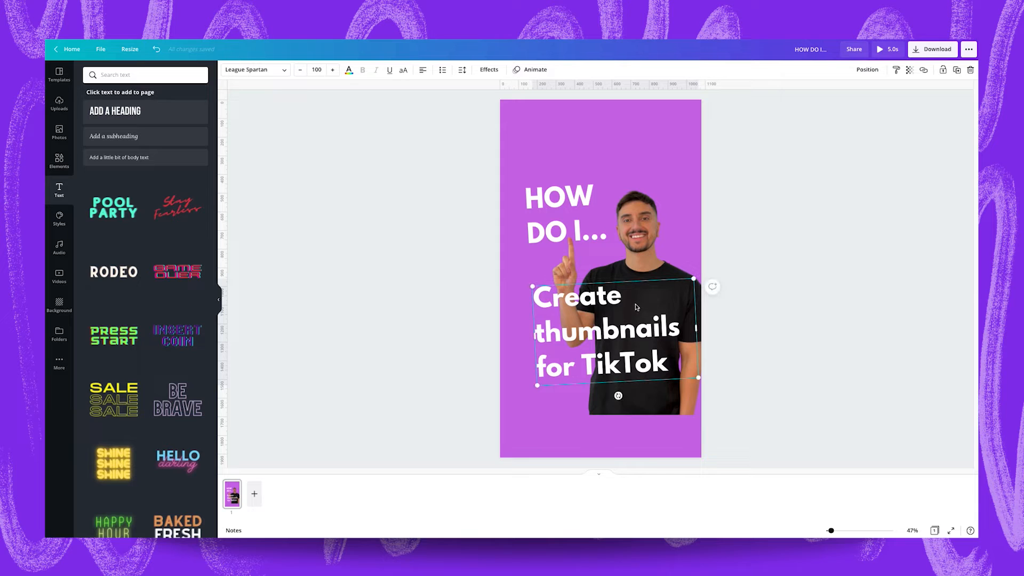
Step: Deselect the 'Create thumbnails for TikTok' caption after moving it nearer the heading
left_click(749, 220)
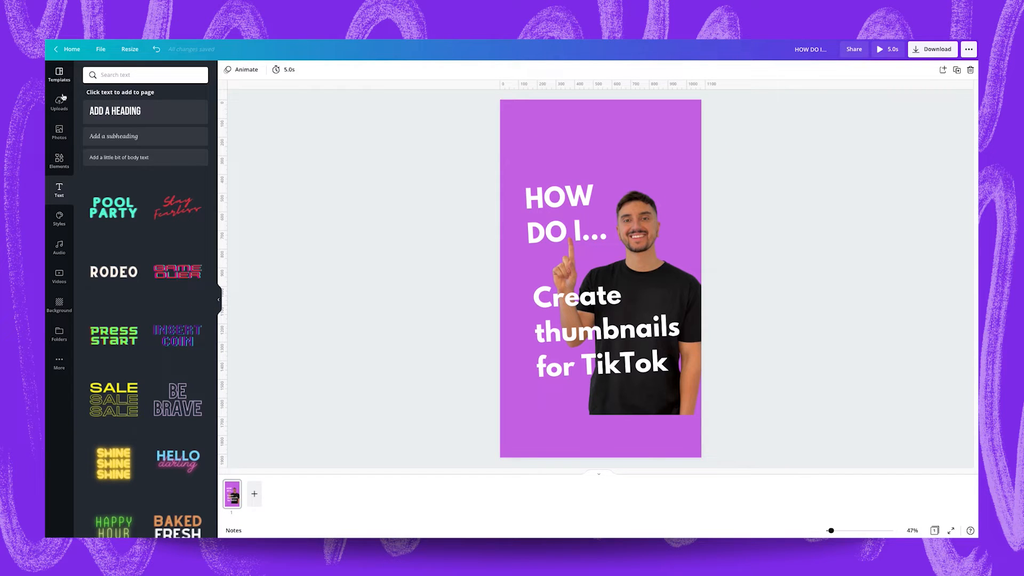
Step: Add 'square' element boxes and send them behind both HOW DO I... headline lines
left_click(59, 161)
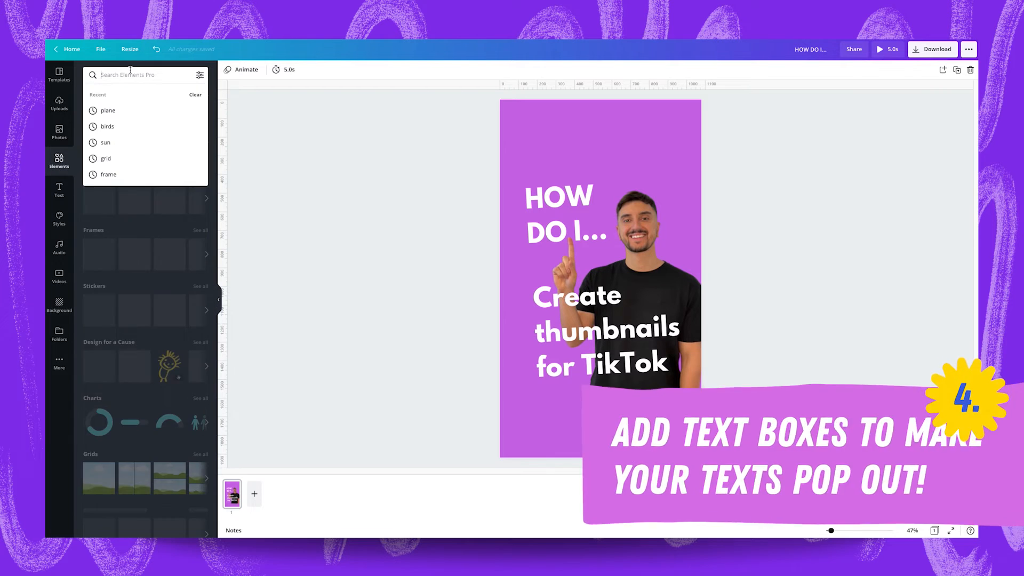
type("square")
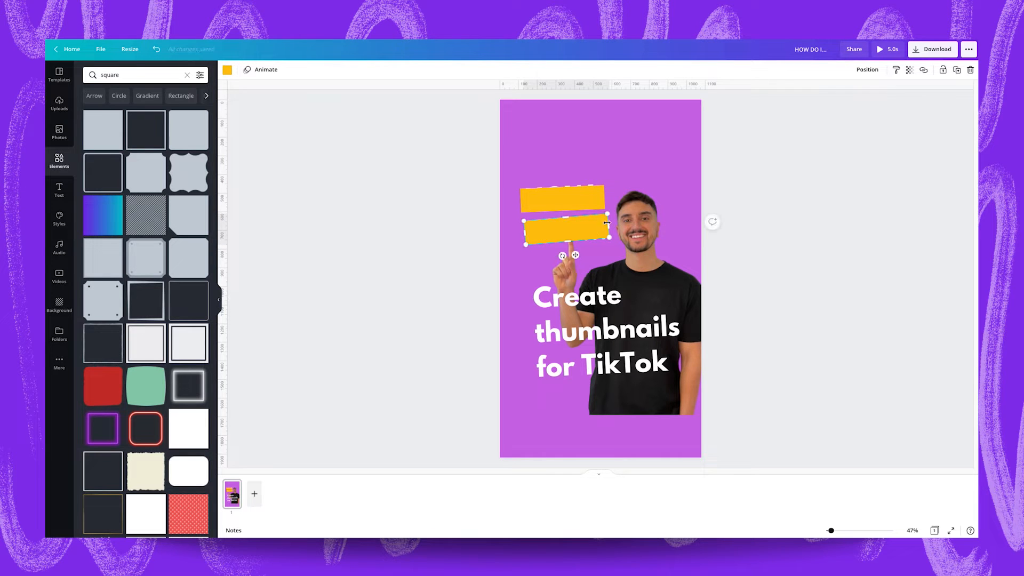
left_click(866, 70)
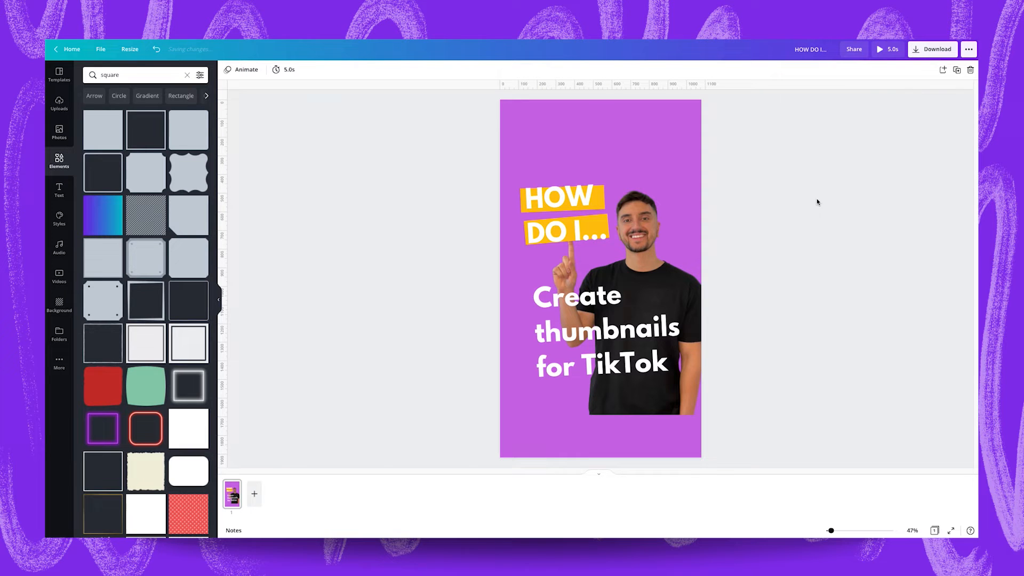
left_click(565, 229)
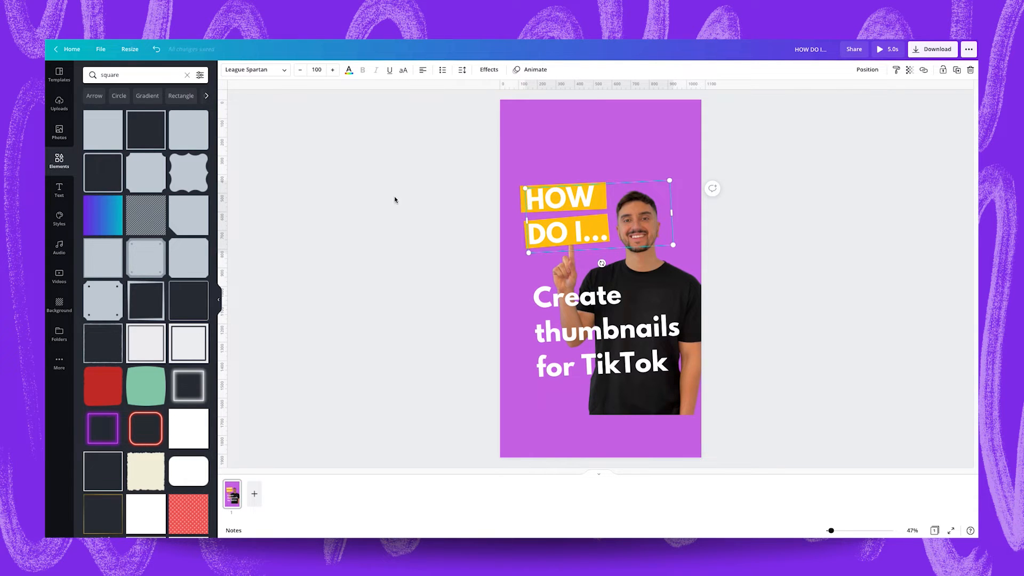
left_click(433, 279)
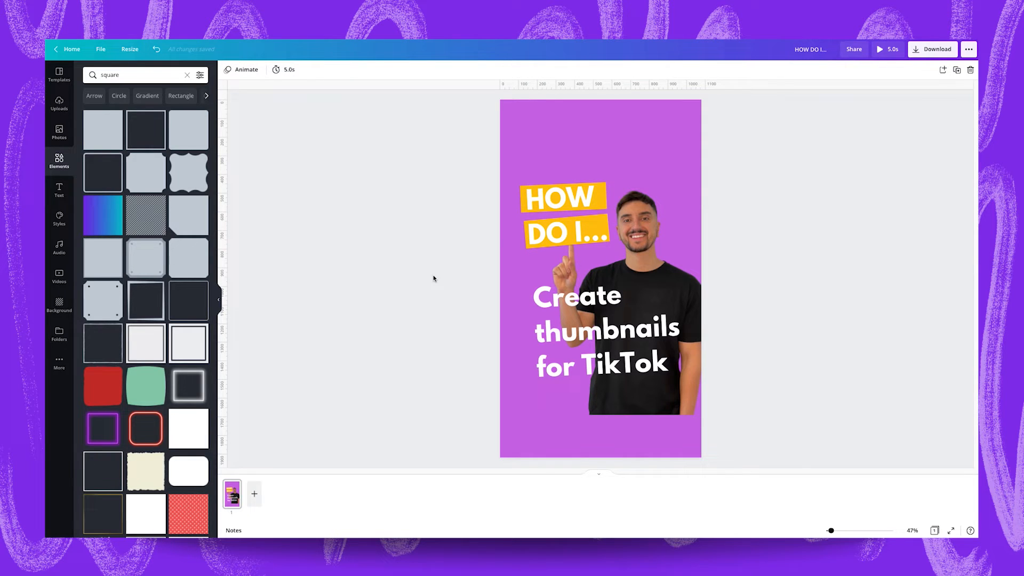
left_click(575, 329)
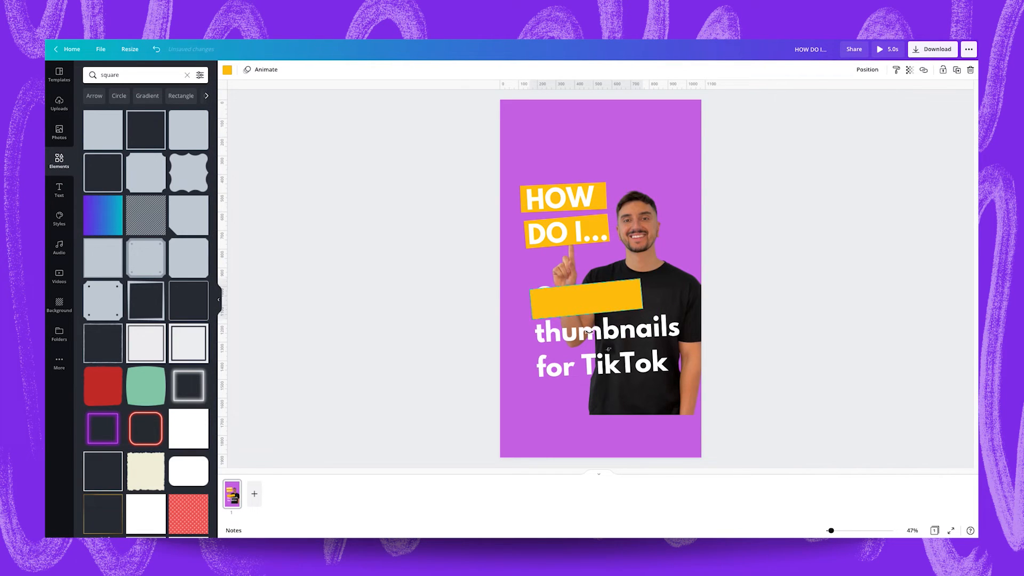
Step: Turn the rectangle over the word Create turquoise
left_click(584, 297)
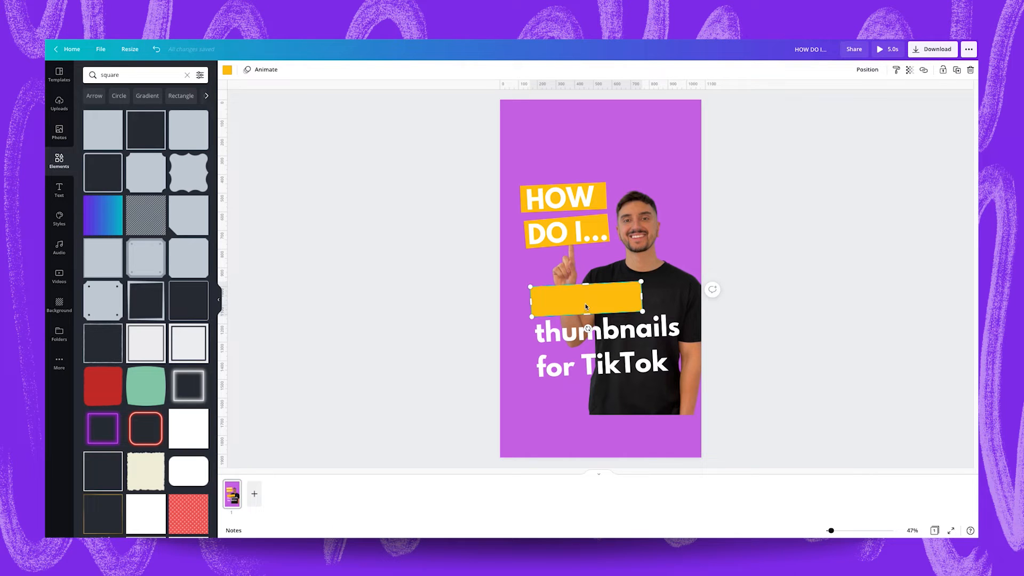
left_click(226, 69)
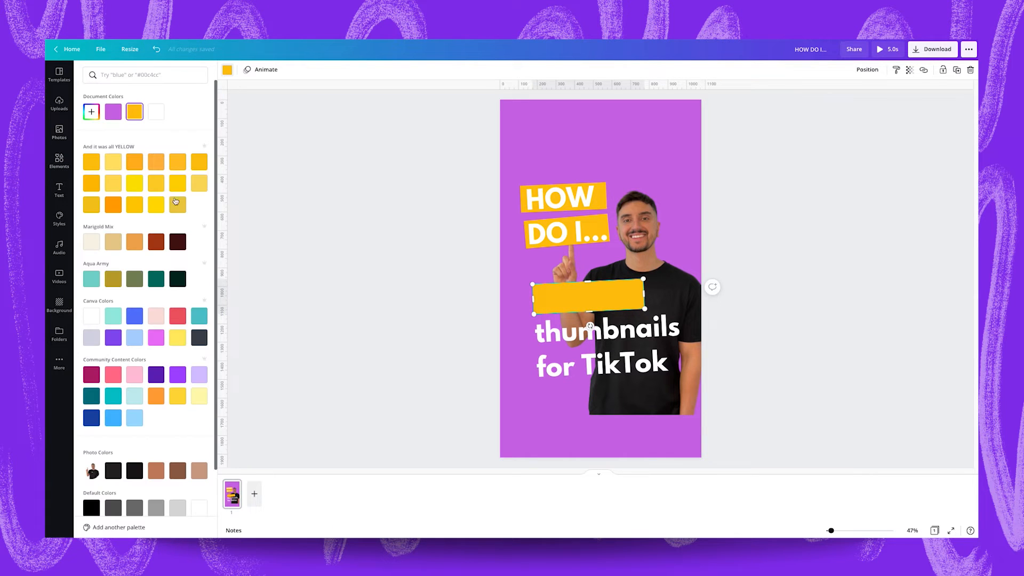
mouse_move(165, 375)
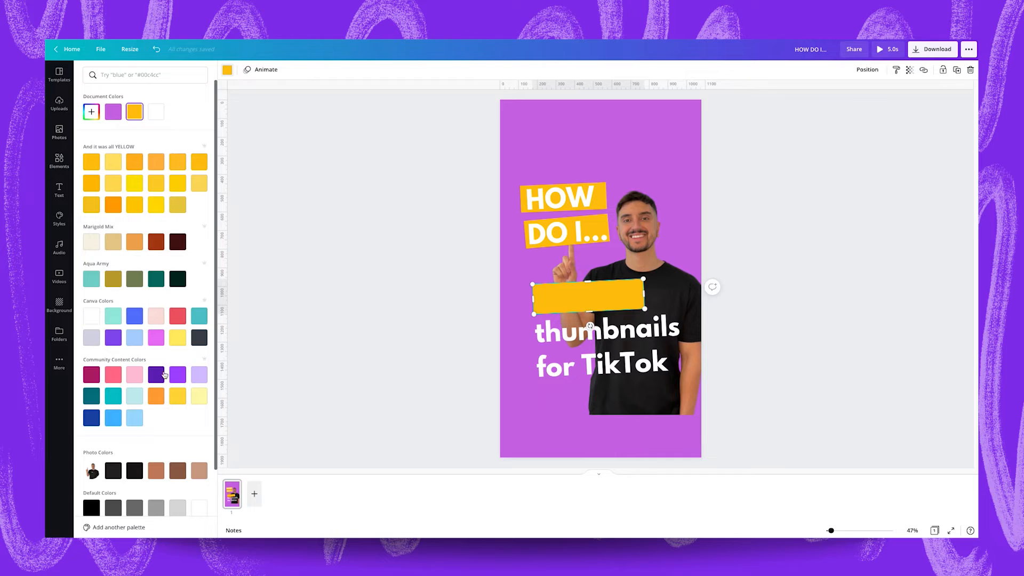
scroll("down", 3)
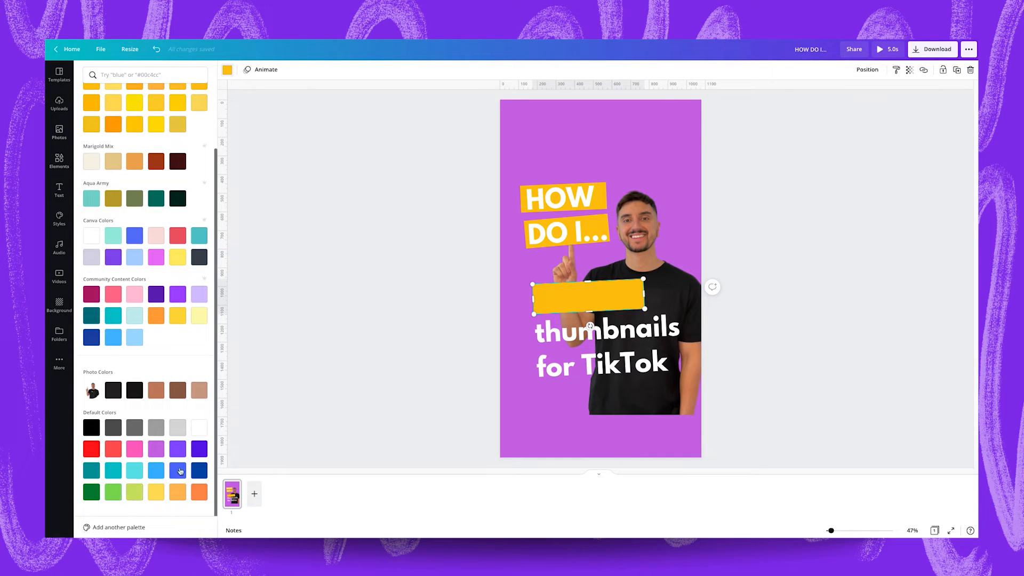
left_click(134, 470)
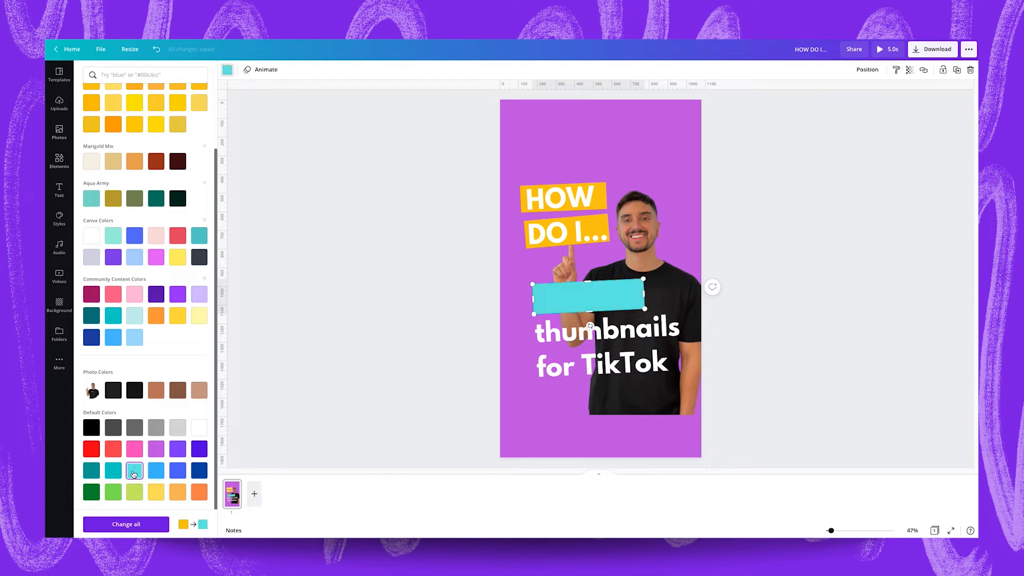
Step: Send the turquoise box backward behind the word Create
left_click(867, 69)
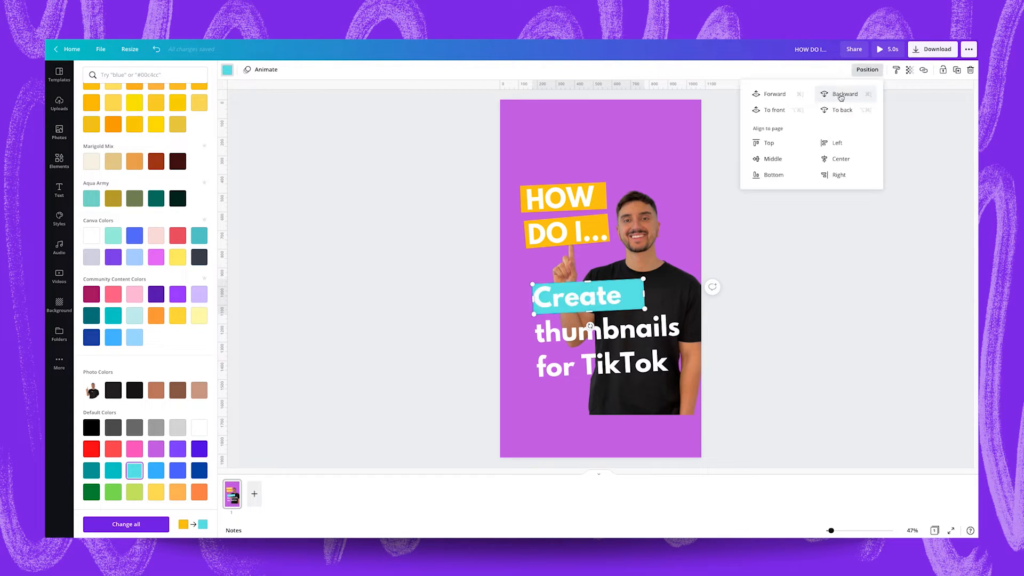
left_click(844, 93)
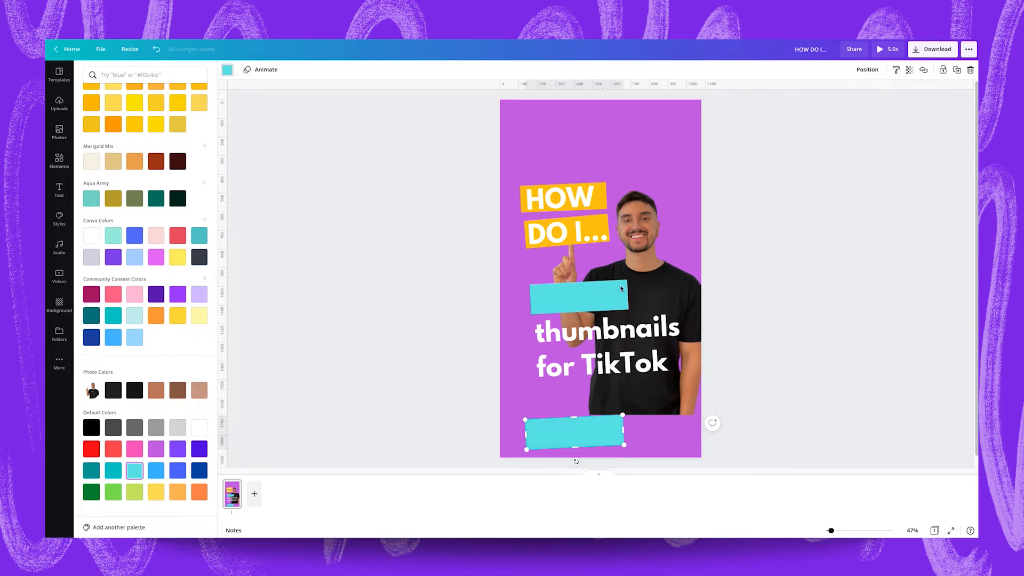
left_click(867, 70)
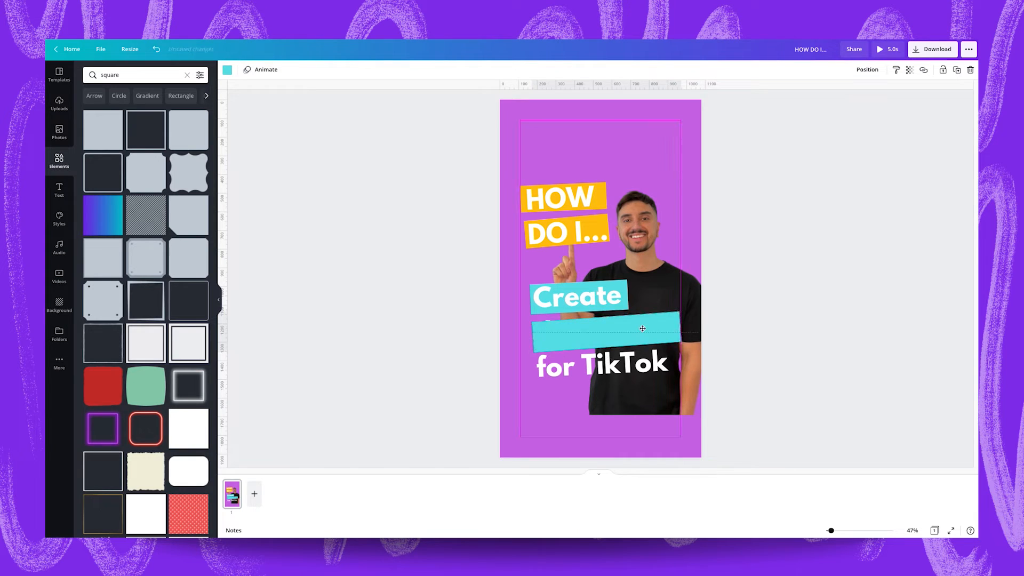
Step: Send a turquoise box backward behind the word 'thumbnails'
left_click(867, 70)
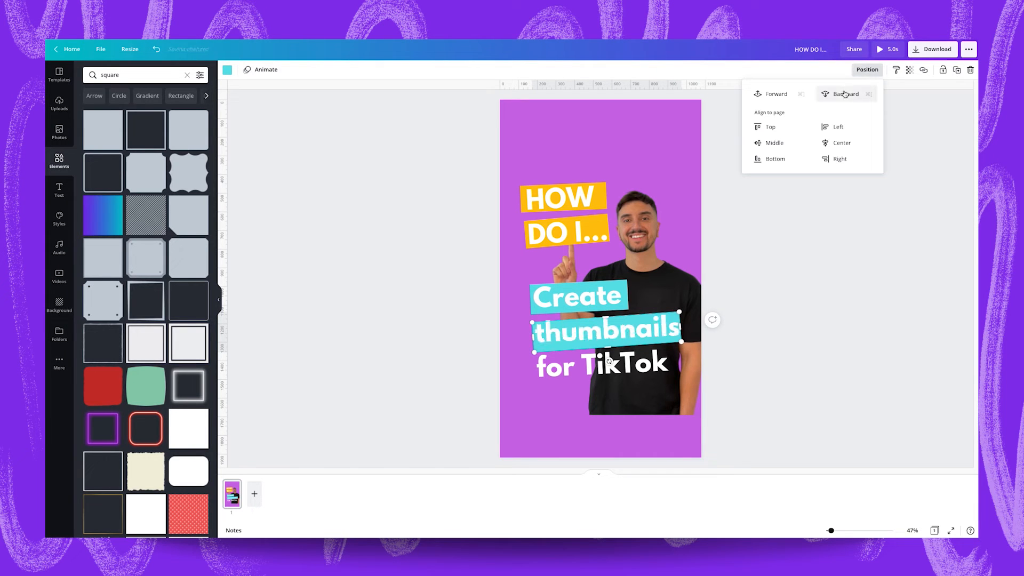
left_click(808, 204)
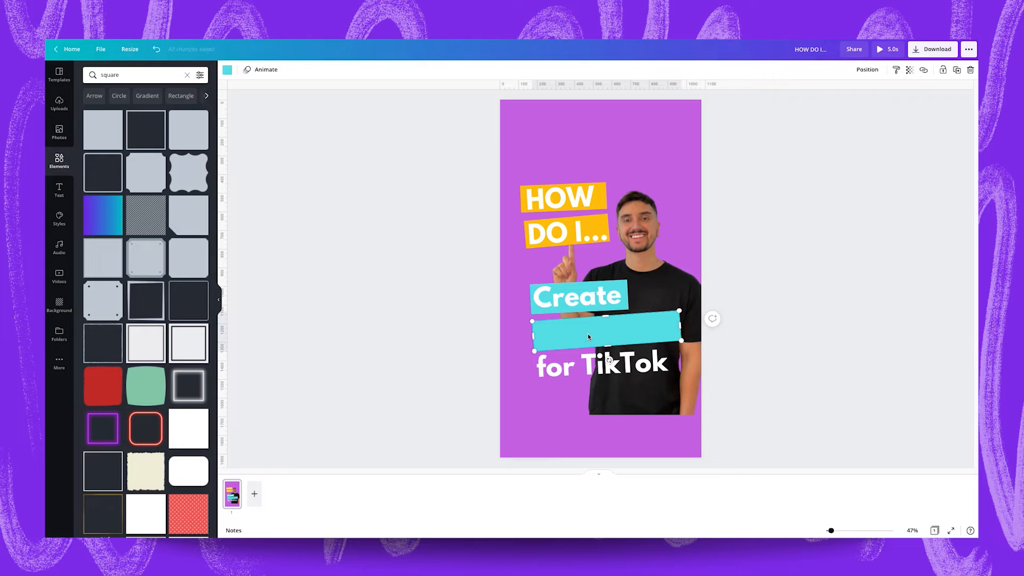
left_click(867, 70)
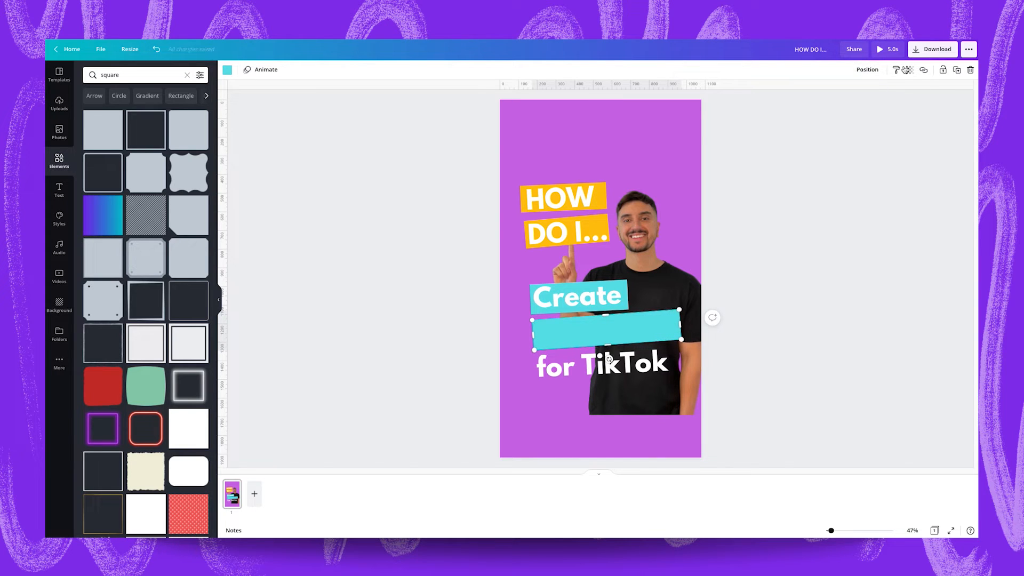
left_click(867, 70)
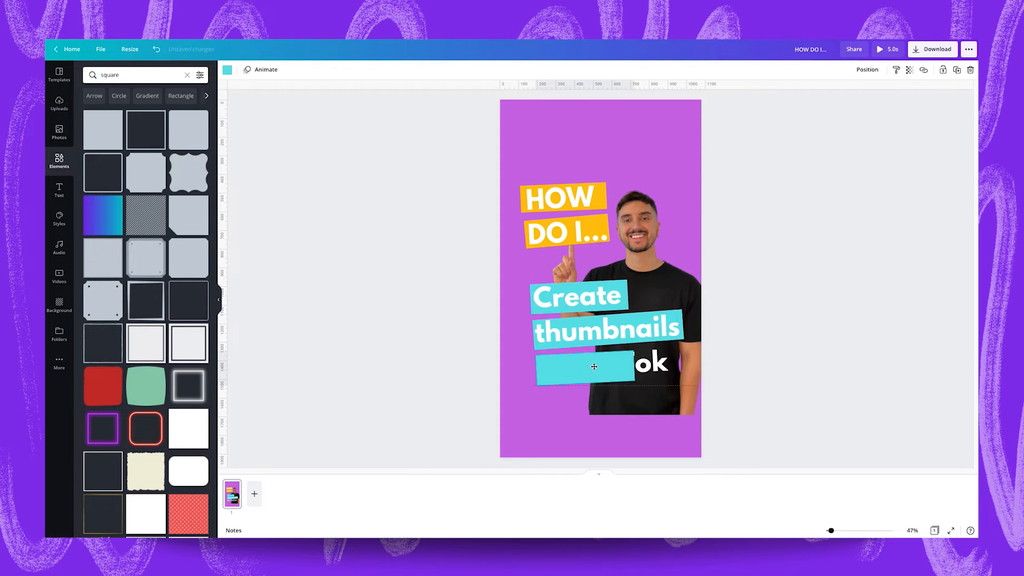
Step: Place a turquoise box over 'for TikTok' and send it behind the text
left_click(593, 366)
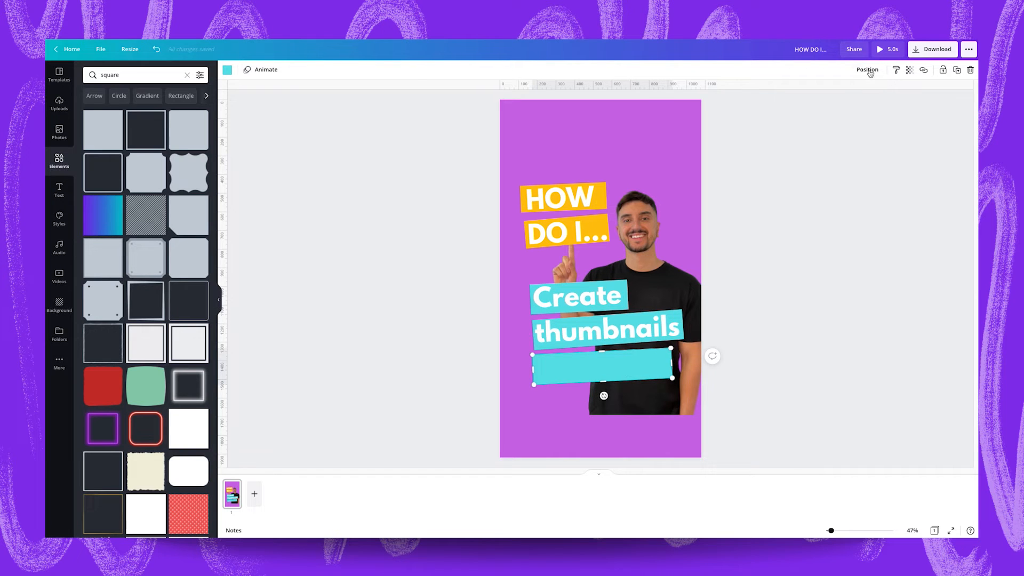
left_click(867, 69)
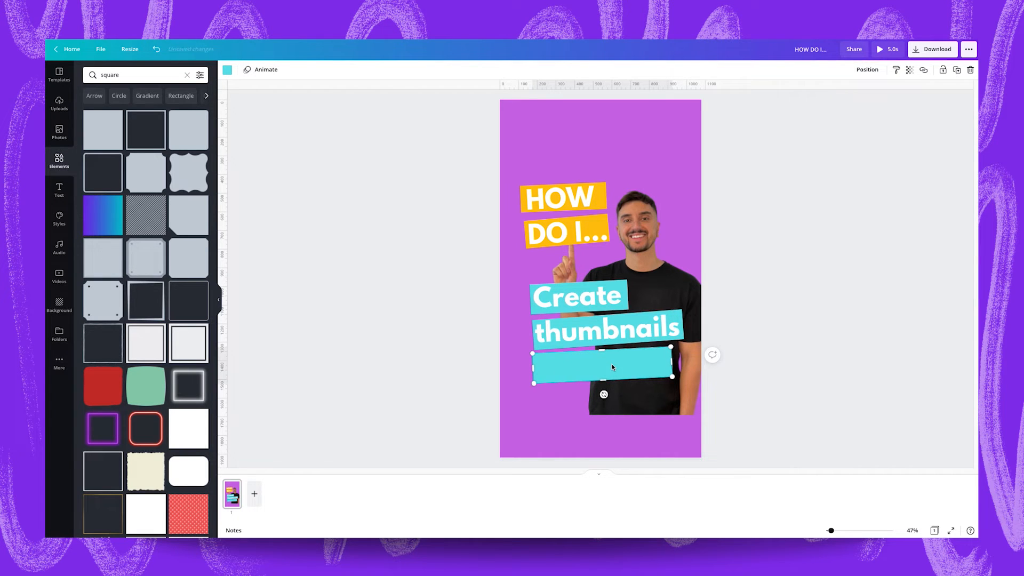
left_click(867, 69)
type("bulb")
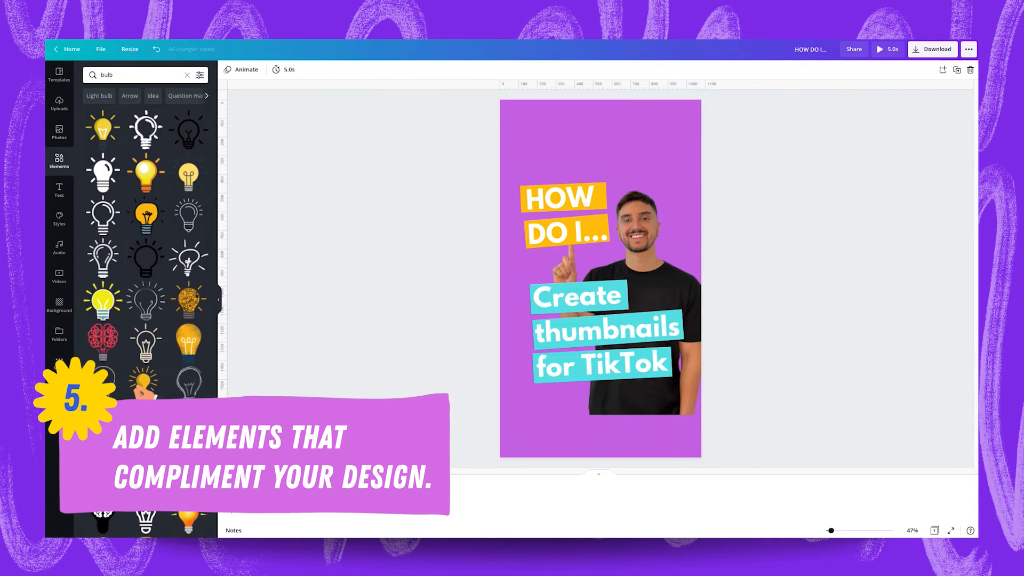
mouse_move(145, 171)
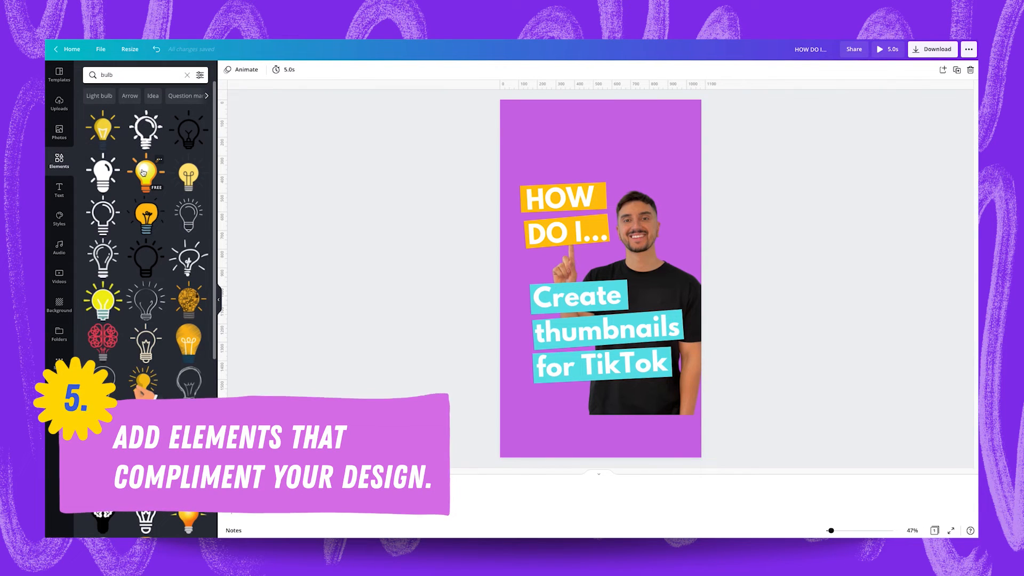
Step: Add a glowing light bulb graphic and recolour part of it yellow
left_click(145, 171)
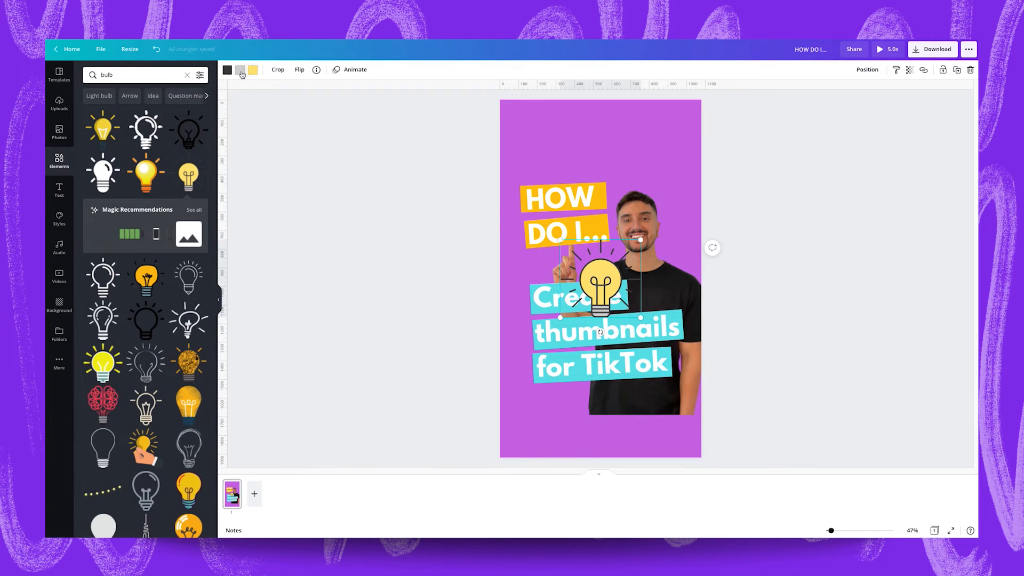
left_click(252, 70)
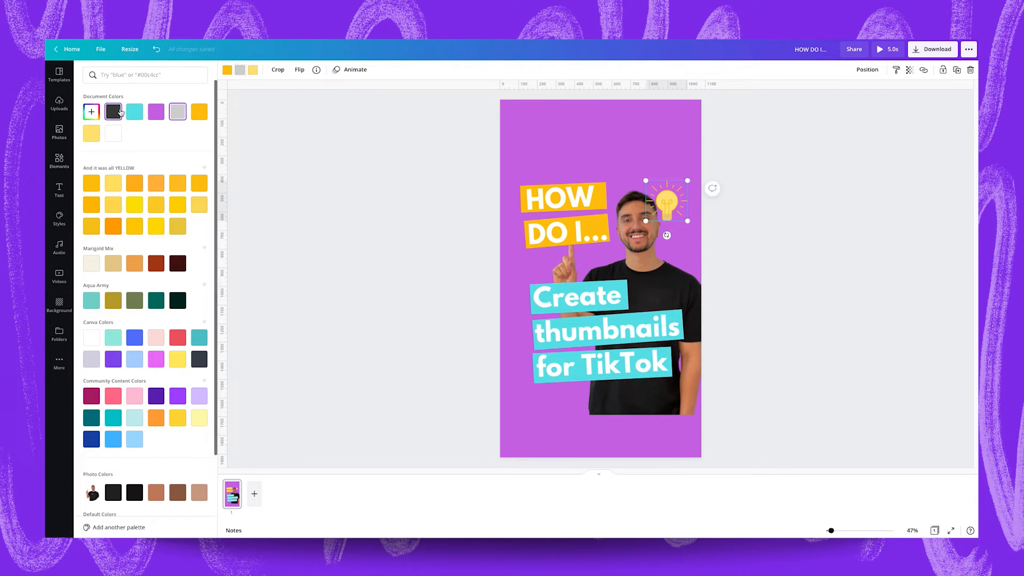
left_click(112, 111)
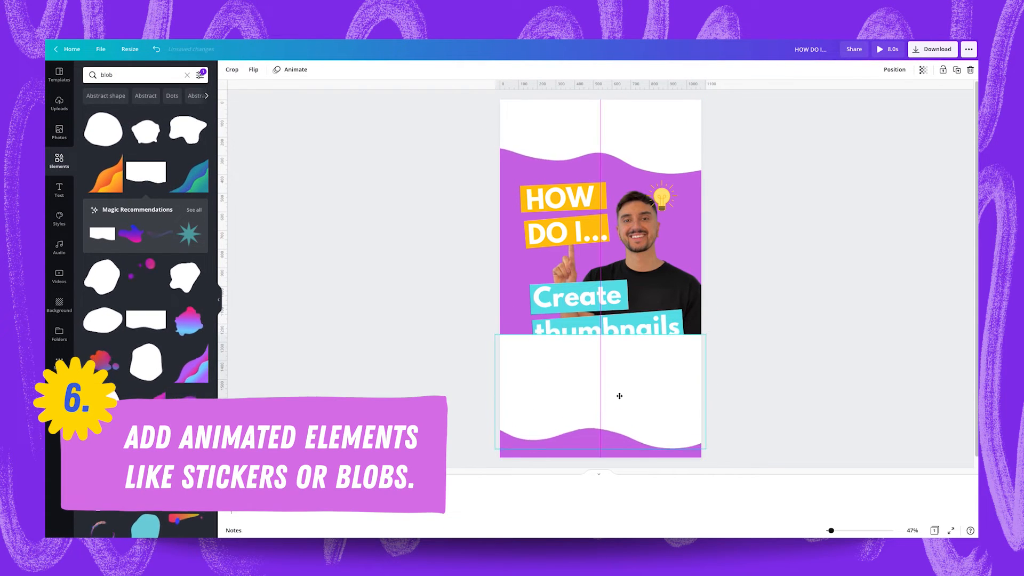
left_click(253, 69)
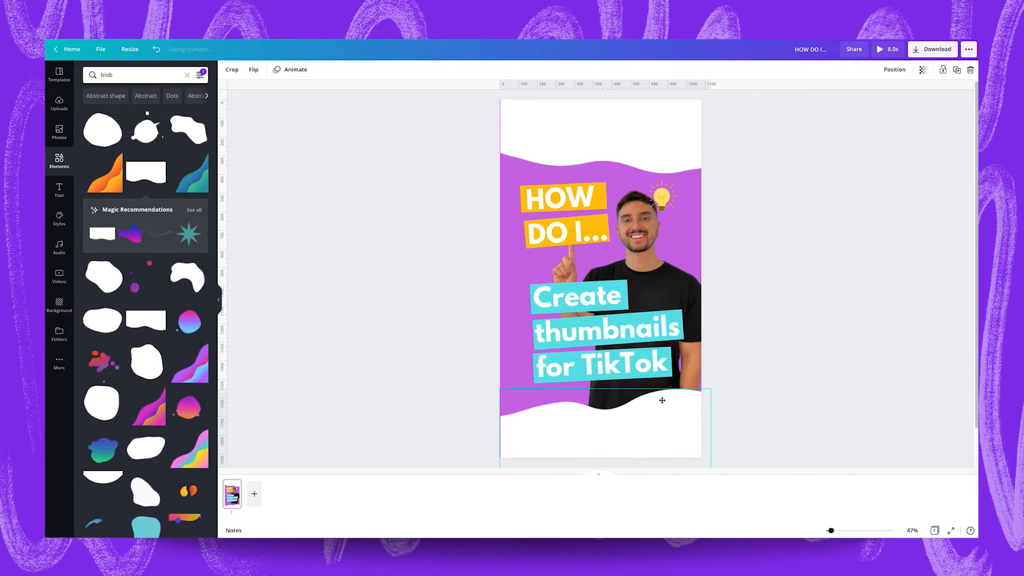
left_click(806, 273)
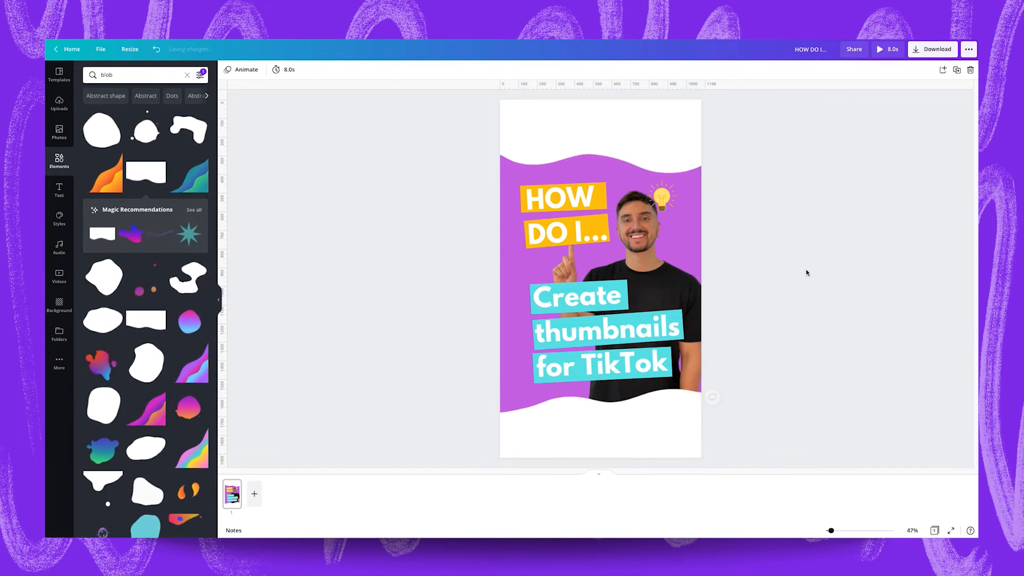
scroll("down", 3)
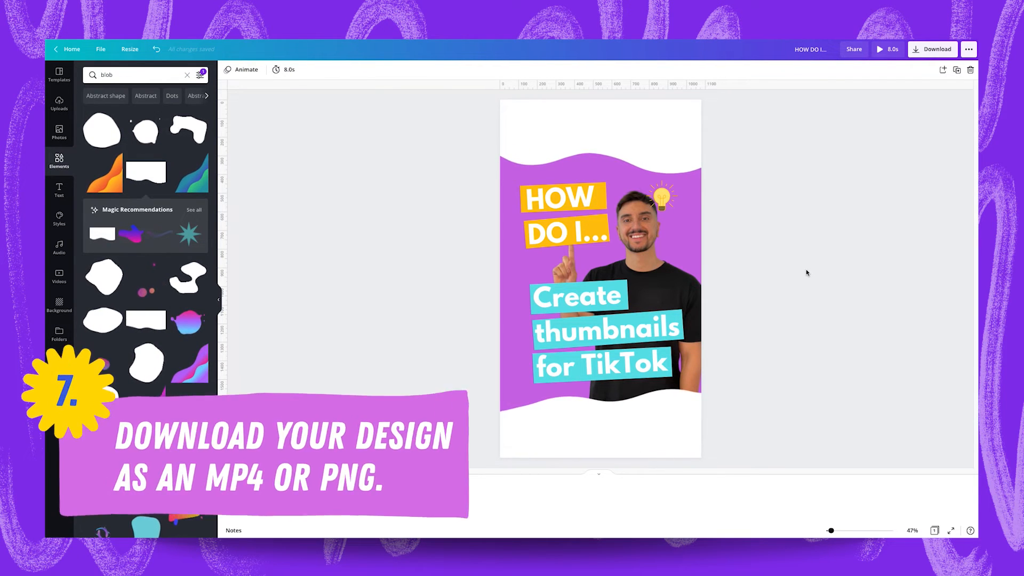
scroll("down", 3)
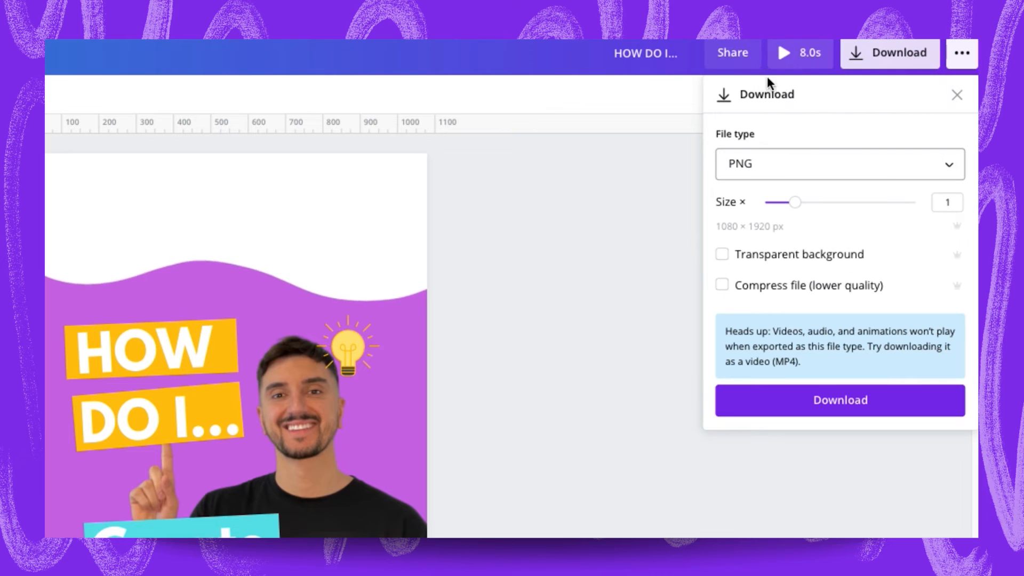
mouse_move(793, 203)
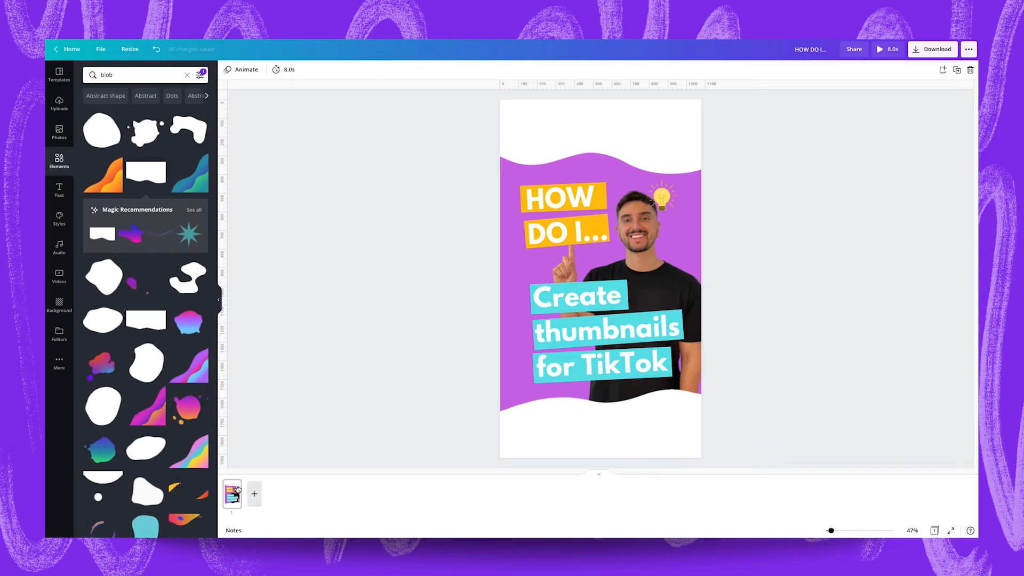
Step: Duplicate the TikTok thumbnail page from the page strip's right-click menu
right_click(232, 494)
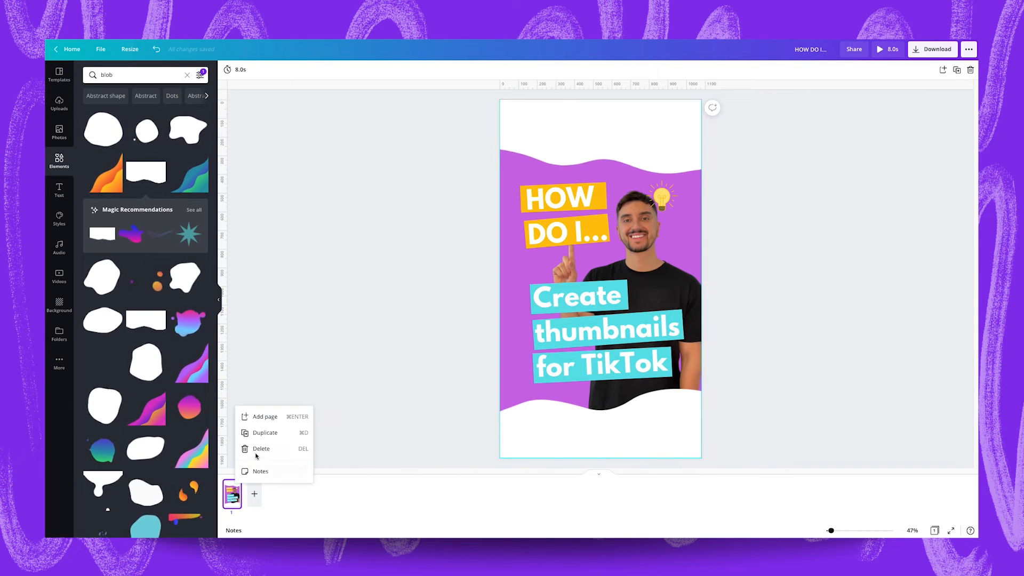
left_click(266, 432)
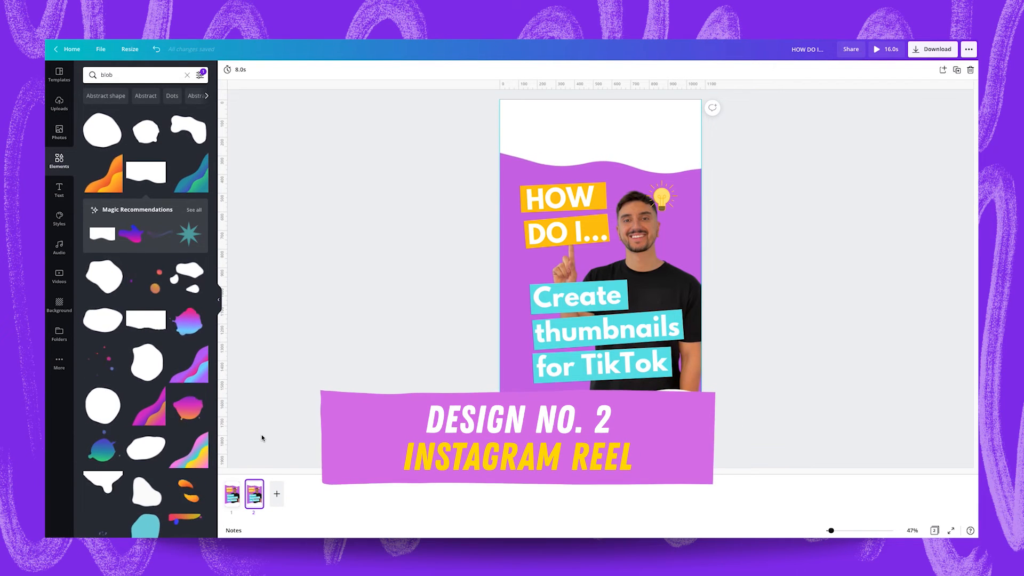
scroll("down", 3)
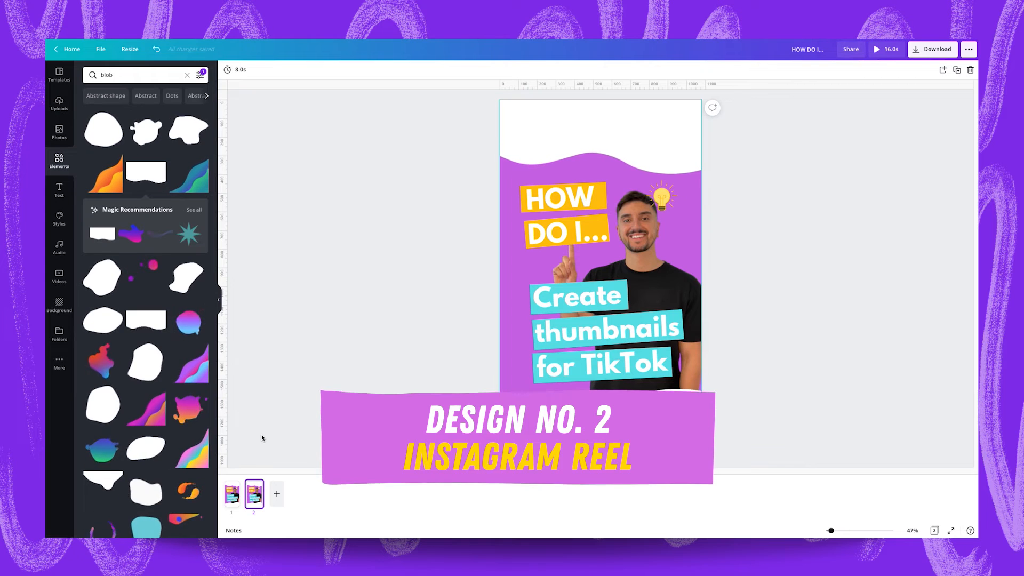
scroll("down", 3)
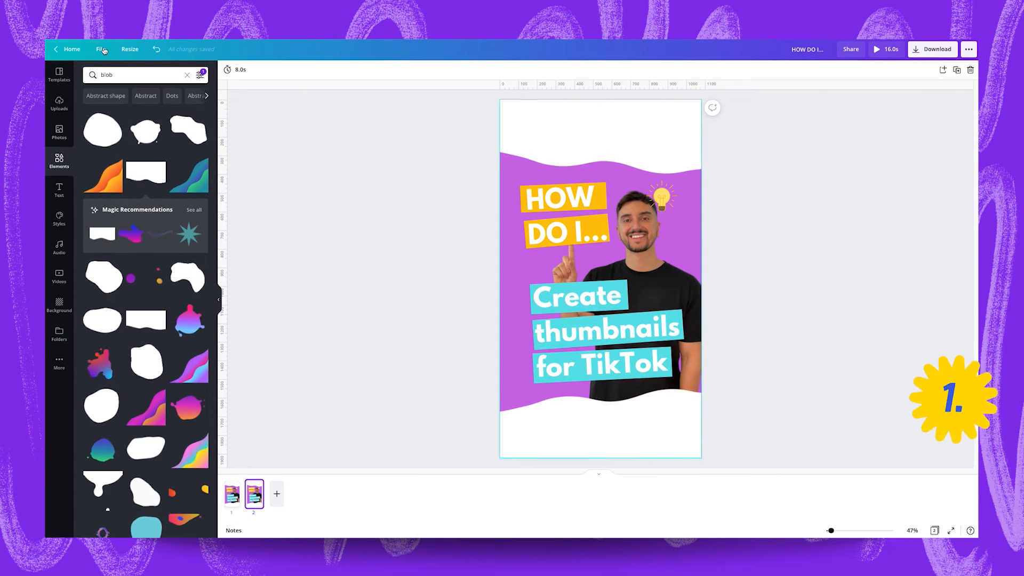
Step: Show rulers and guides, then drag horizontal guides marking a centred 1080×1080 area
left_click(101, 49)
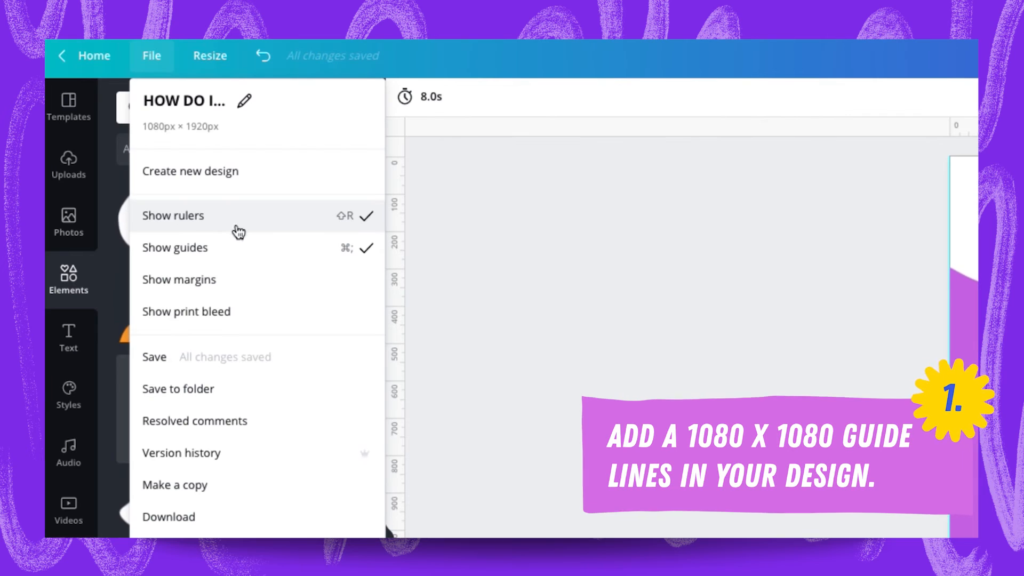
mouse_move(855, 254)
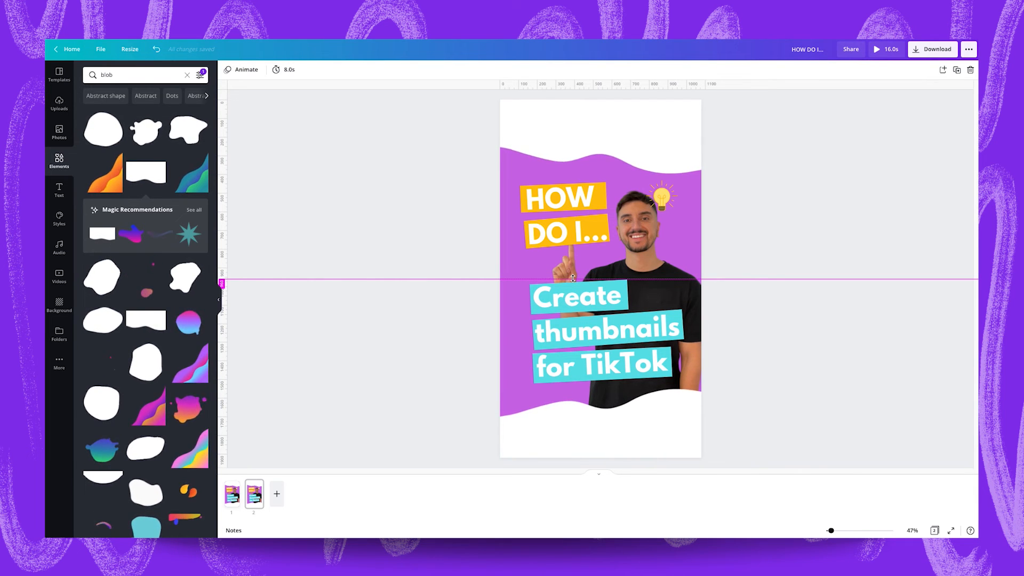
scroll("down", 3)
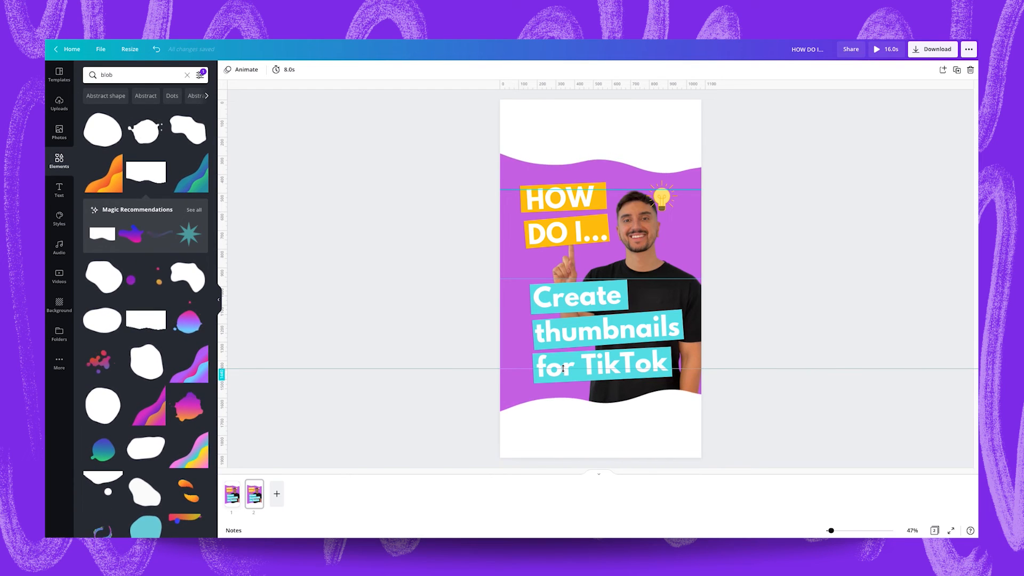
left_click(724, 335)
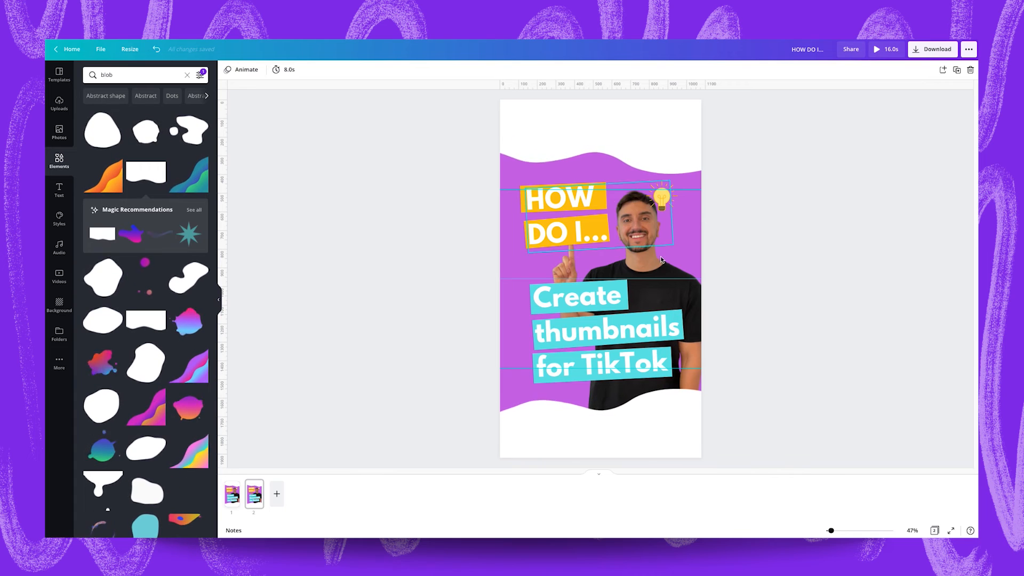
left_click(583, 277)
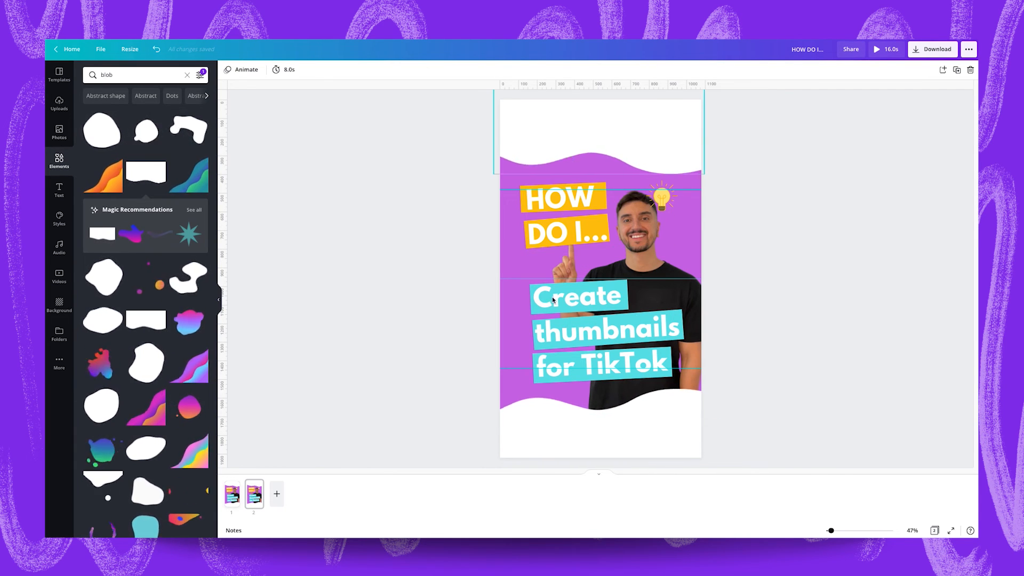
left_click(454, 388)
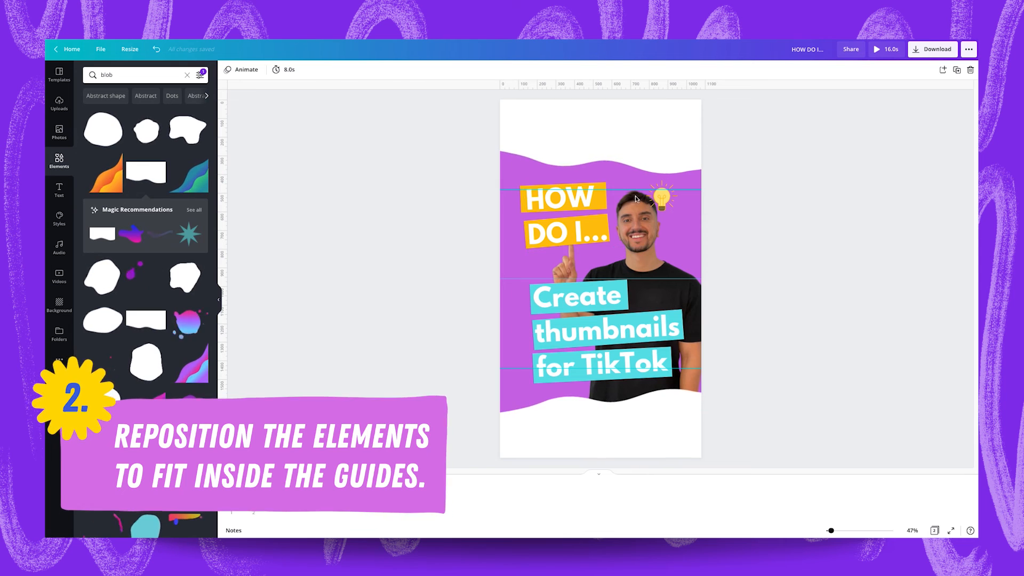
Step: Nudge the presenter photo and headline inside the guides, and move the bulb near the top guide
left_click(560, 215)
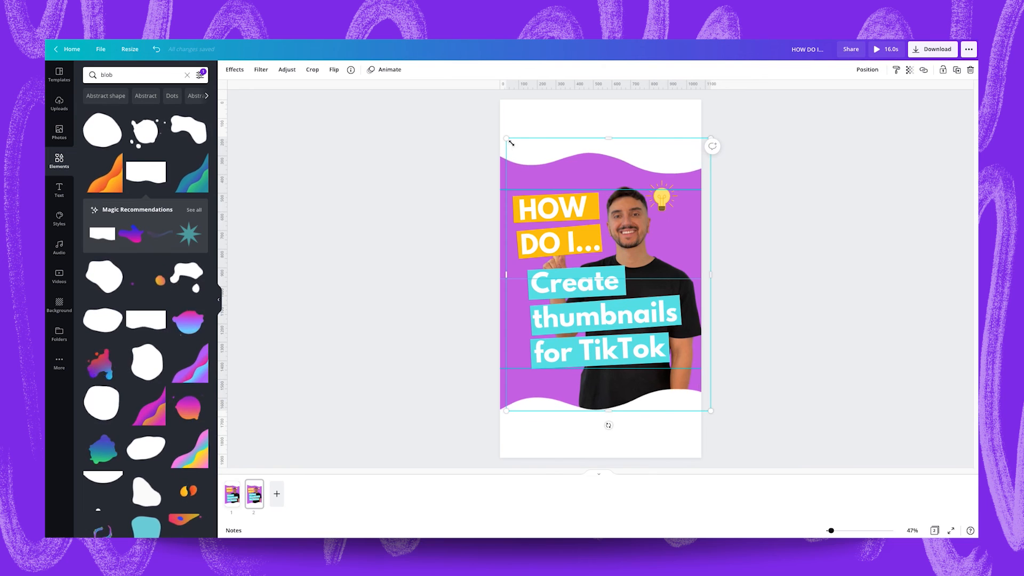
left_click(866, 70)
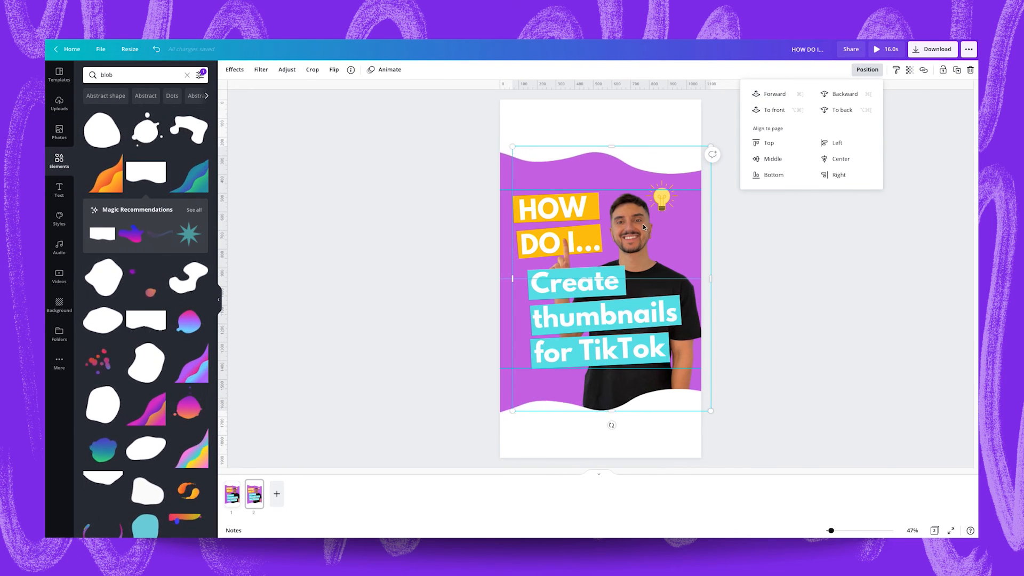
left_click(682, 239)
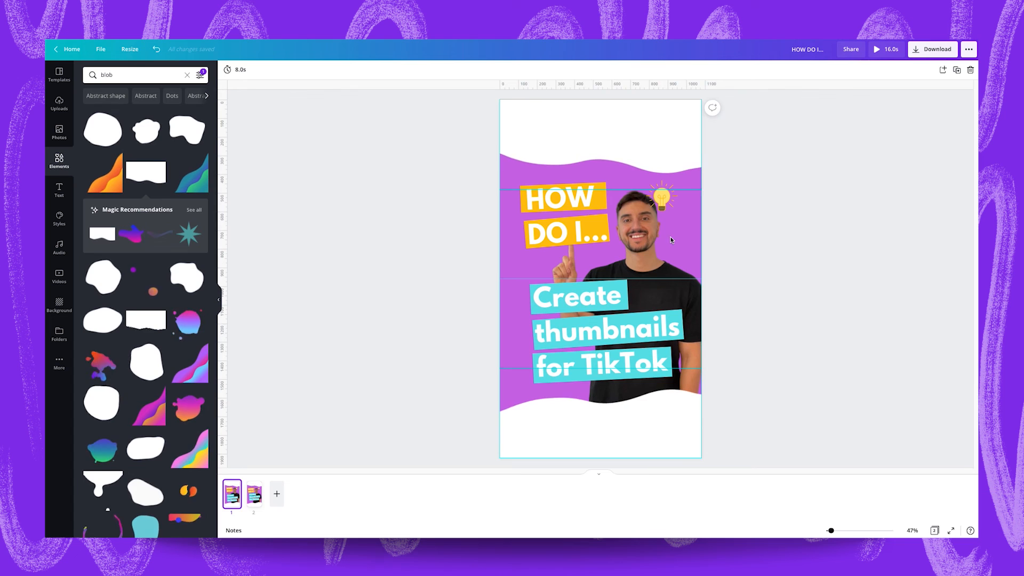
left_click(866, 69)
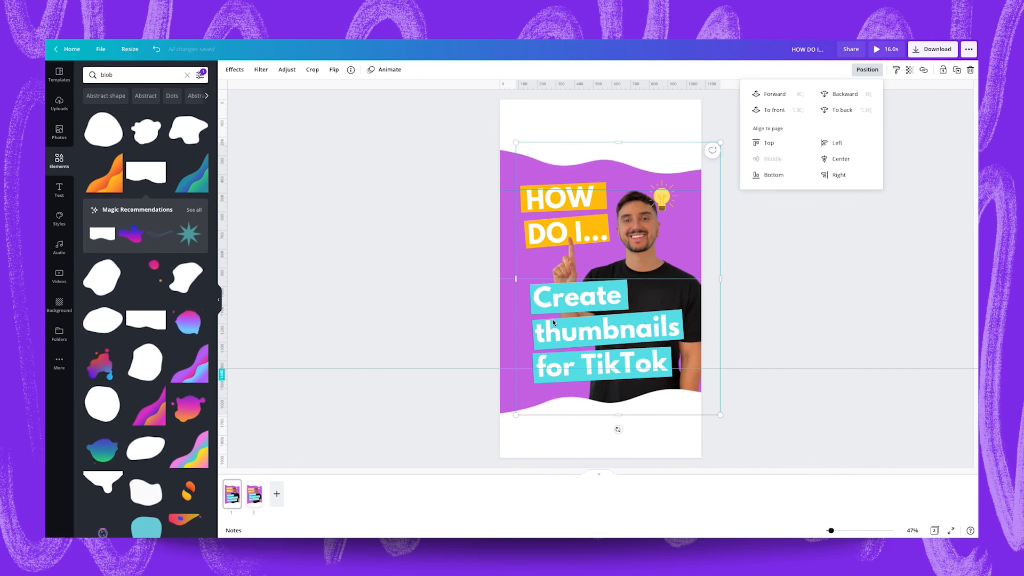
left_click(253, 494)
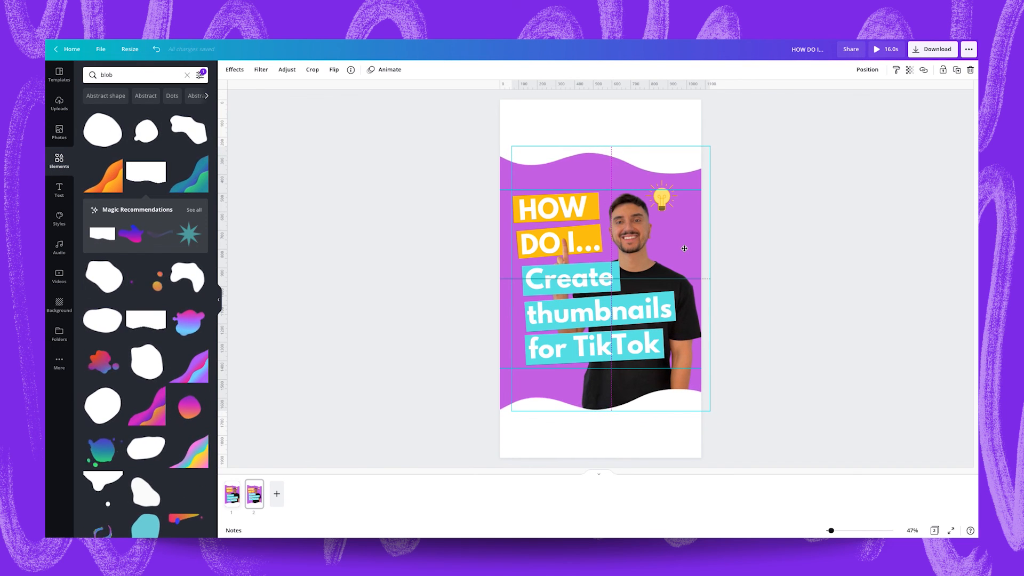
left_click(465, 353)
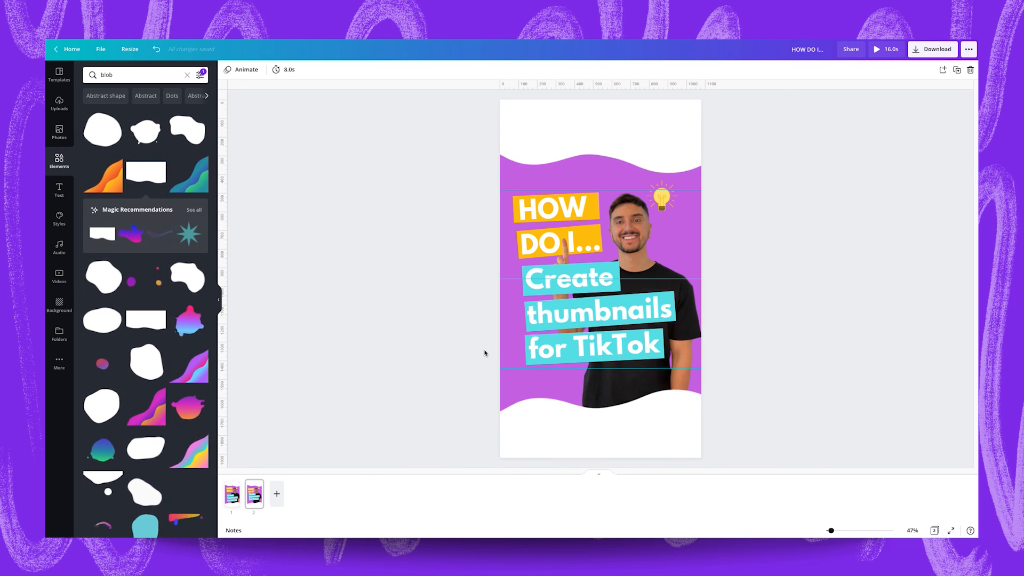
left_click(661, 204)
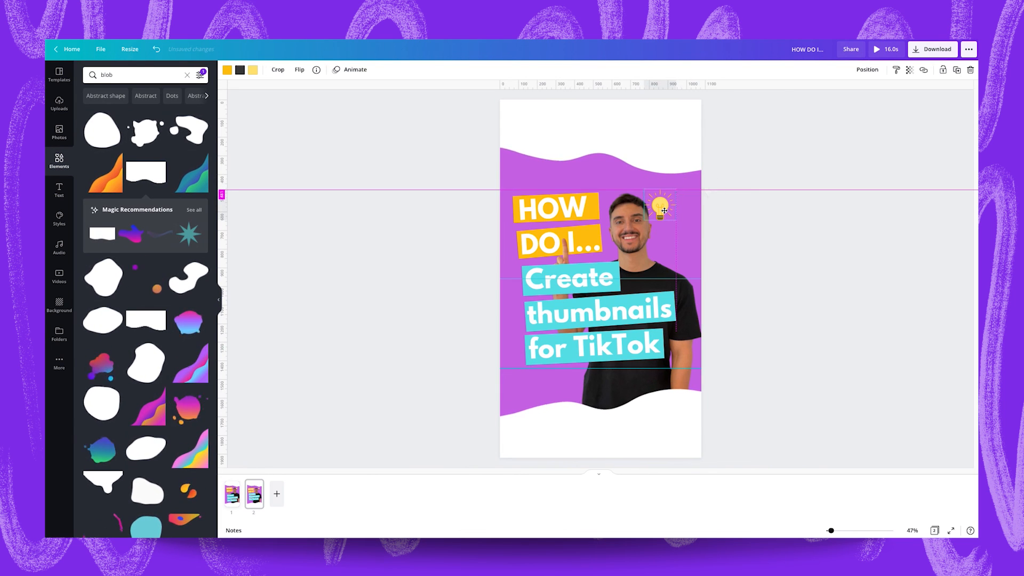
left_click(661, 209)
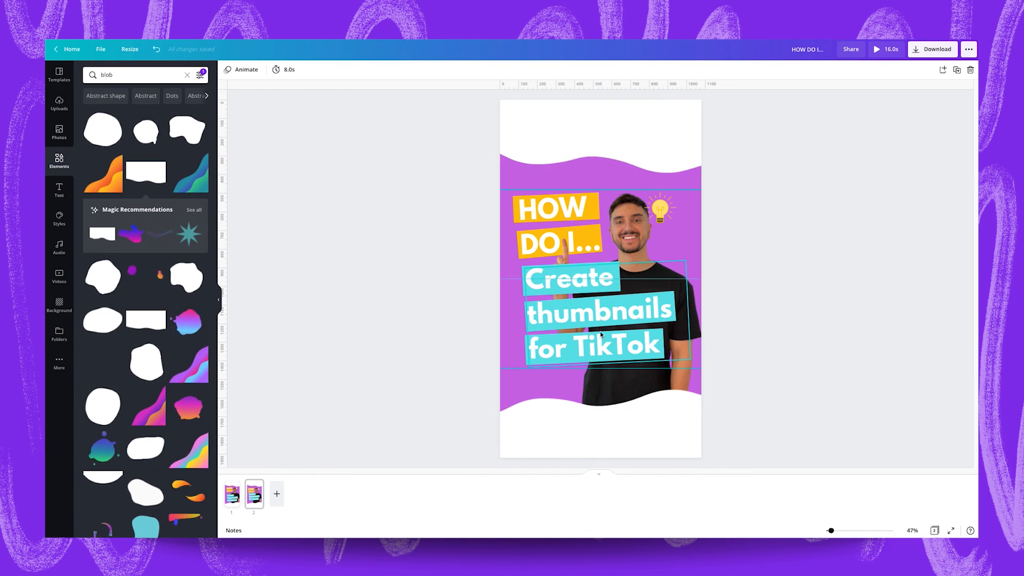
Step: Replace 'TikTok' with 'Reels' in the headline's last line
left_click(592, 347)
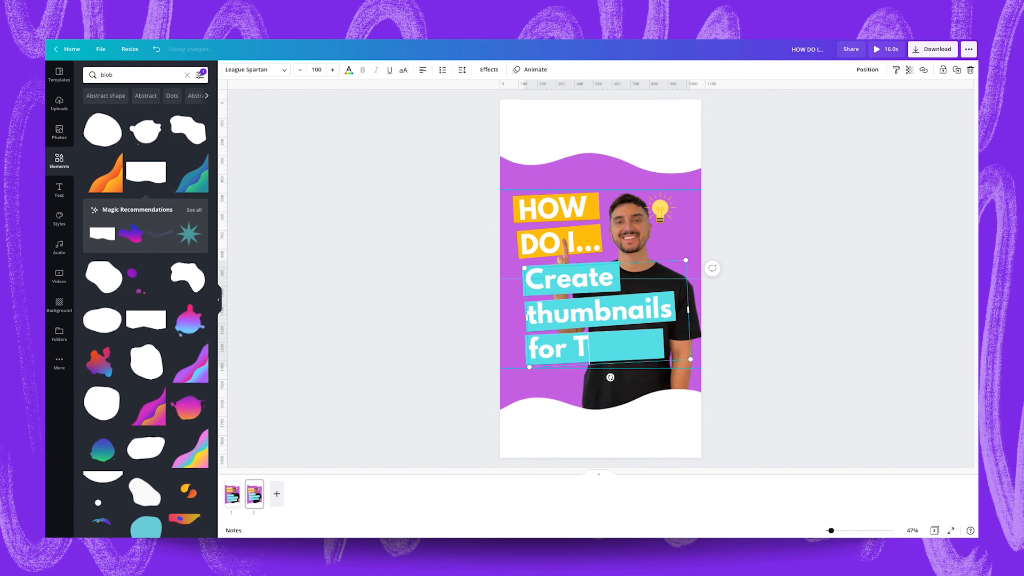
type("Reels")
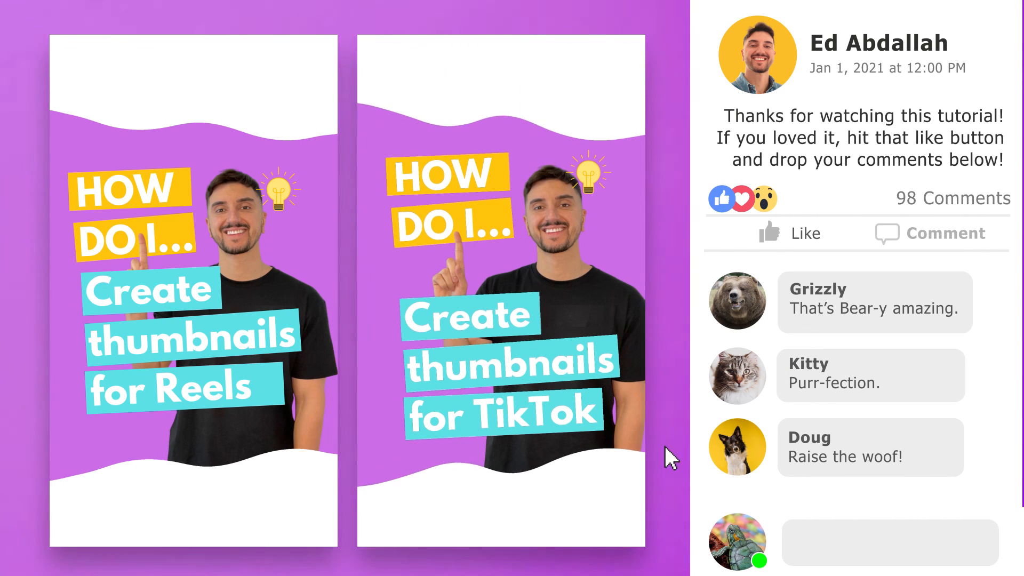
left_click(792, 233)
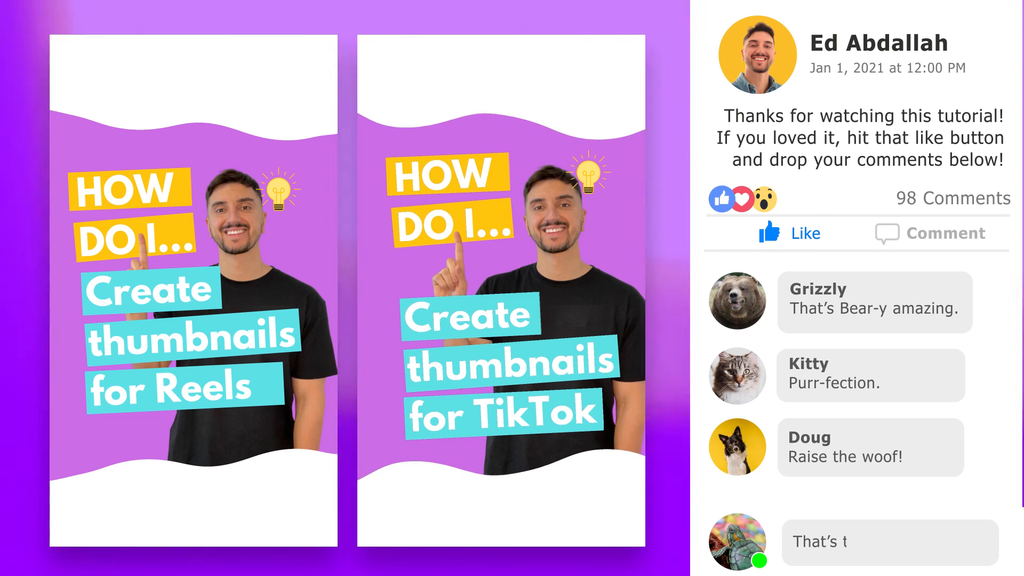